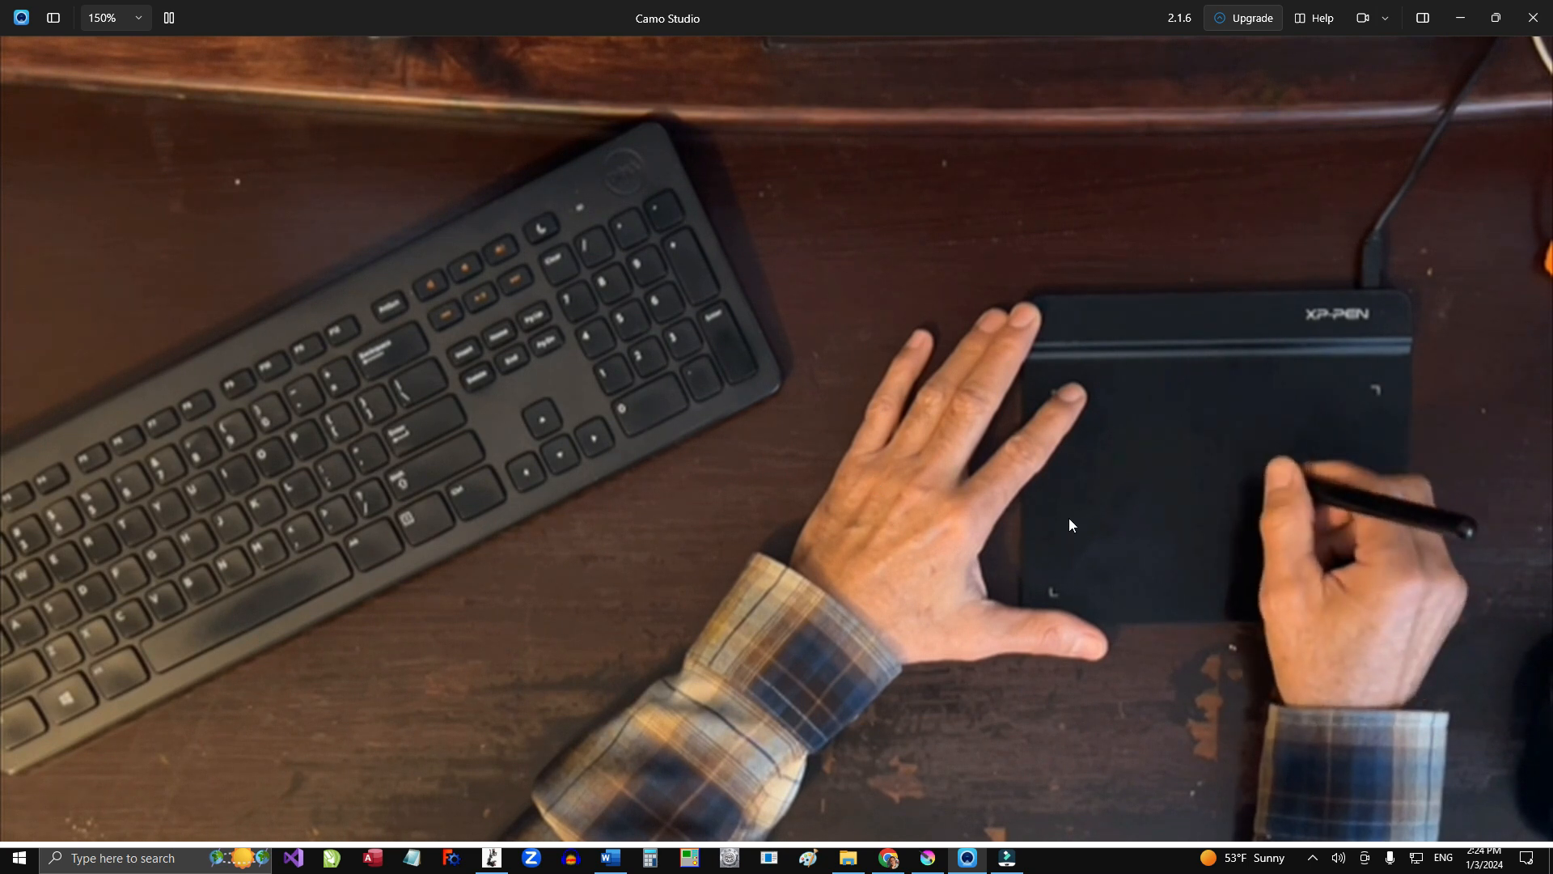
mouse_move(1298, 605)
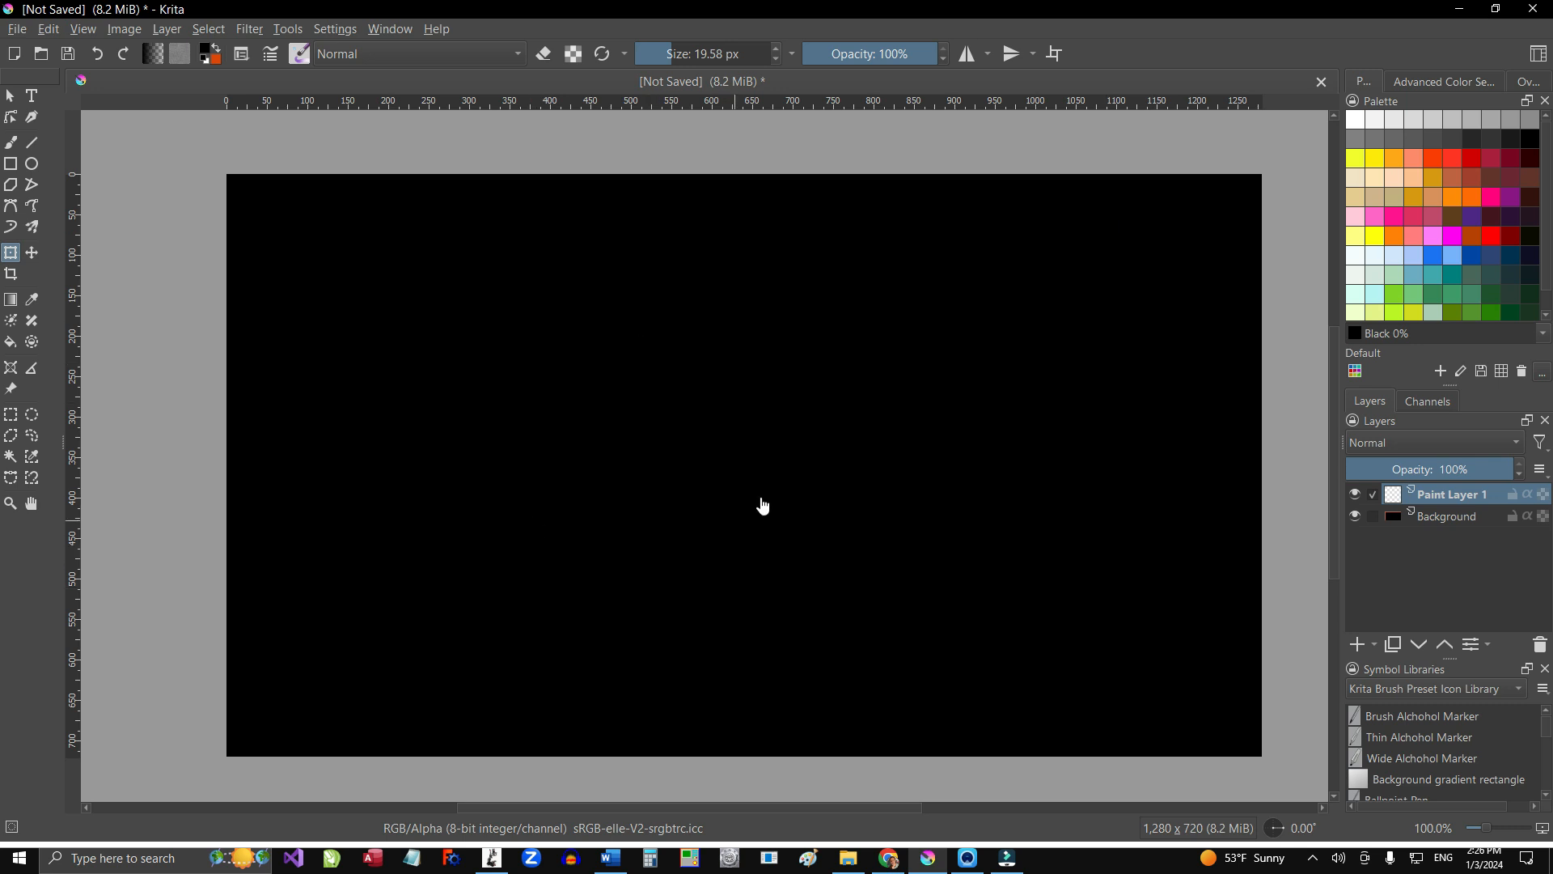
mouse_move(306, 147)
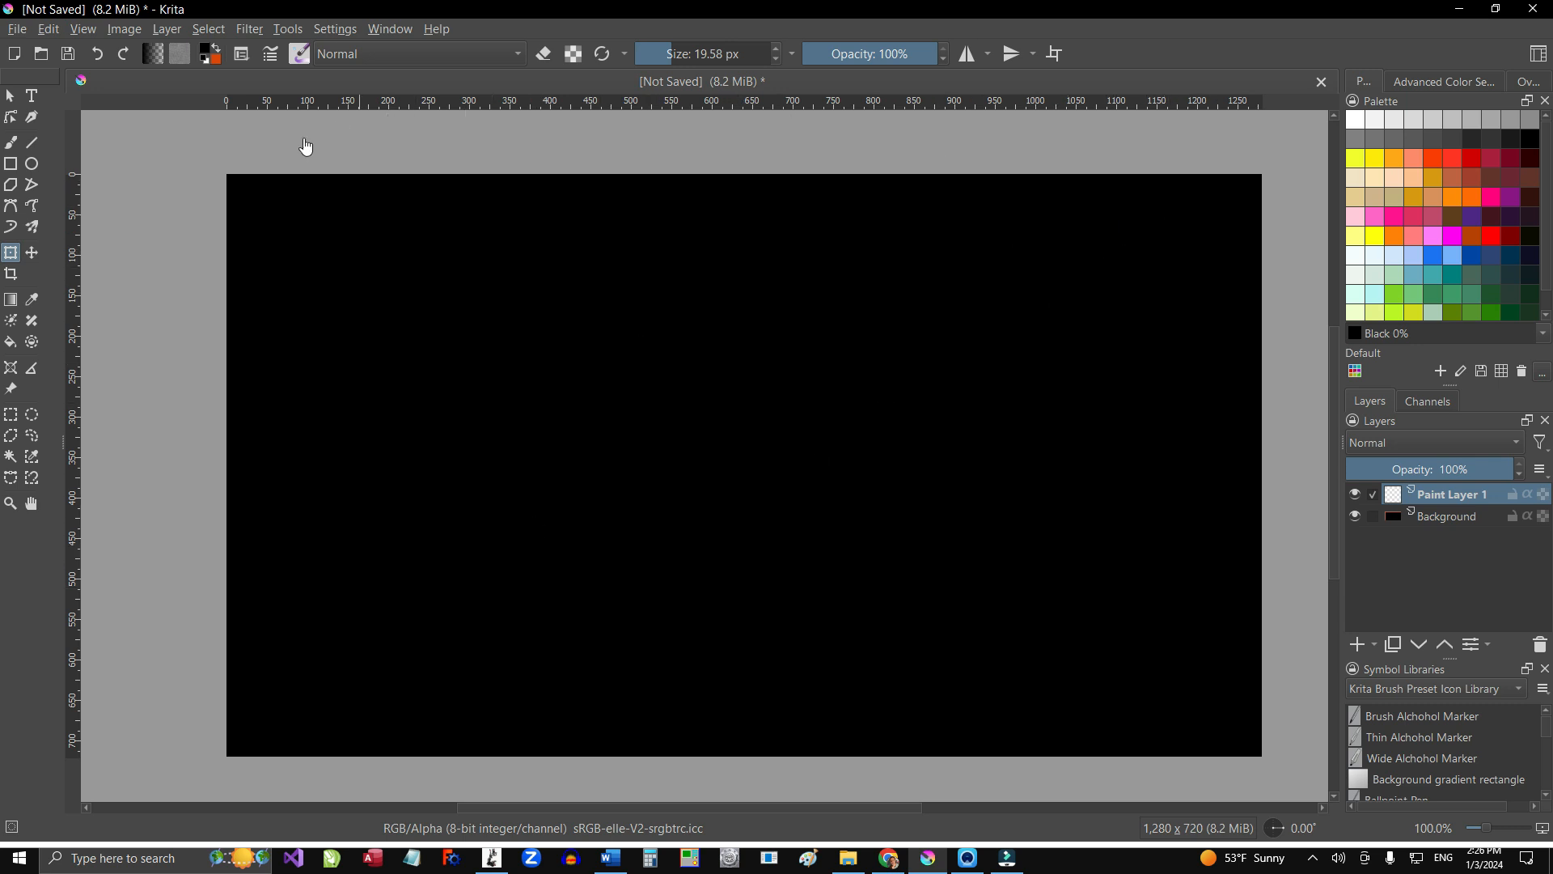
mouse_move(1248, 579)
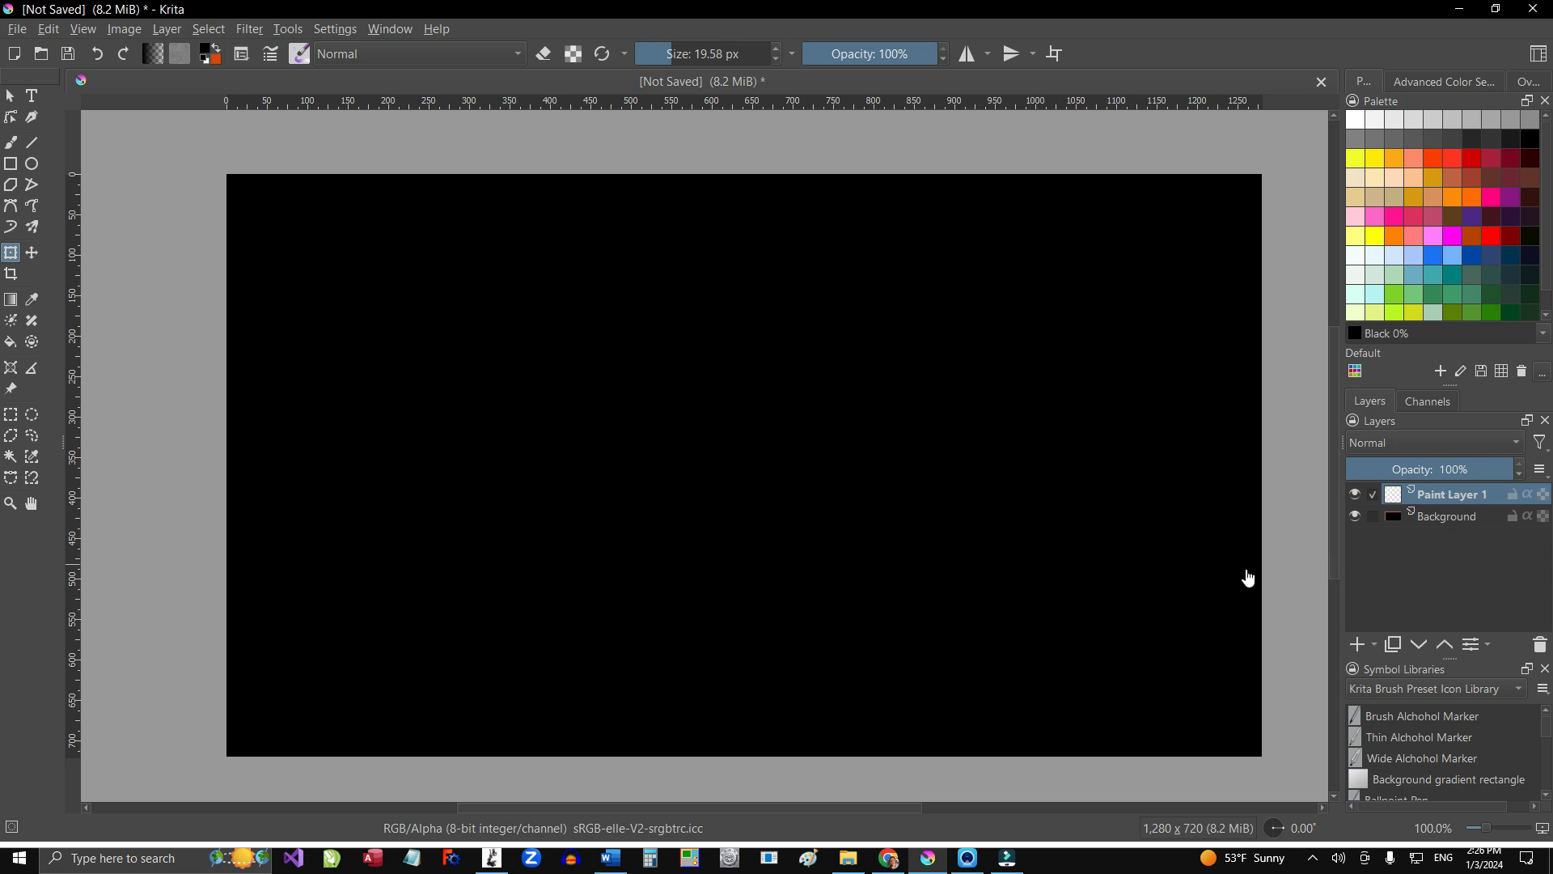
mouse_move(1217, 111)
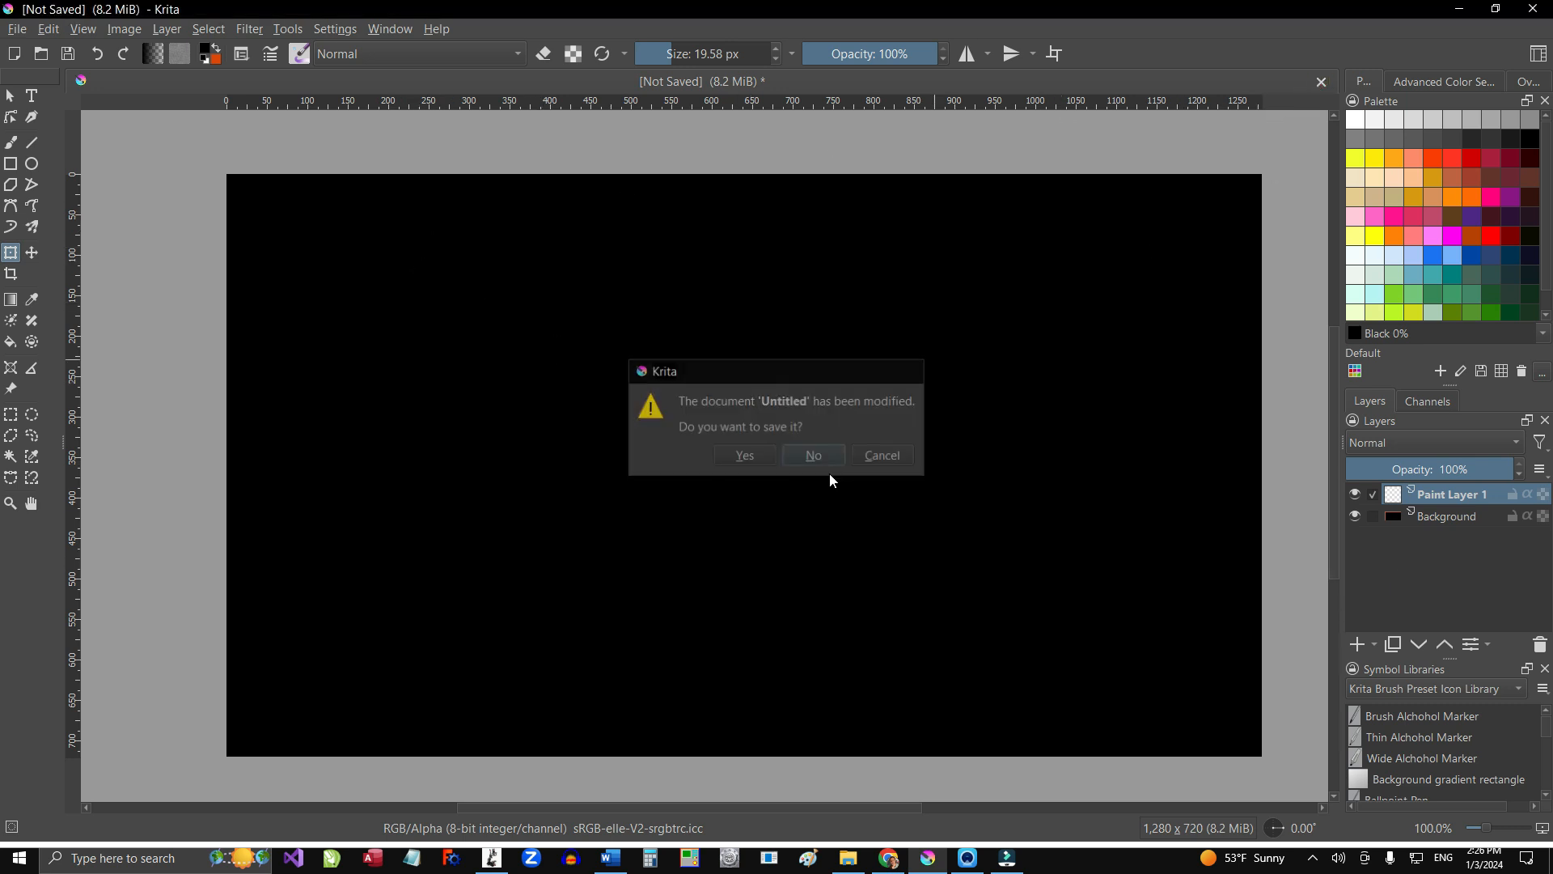
Step: Discard the modified black drawing without saving, returning to the start screen
left_click(810, 454)
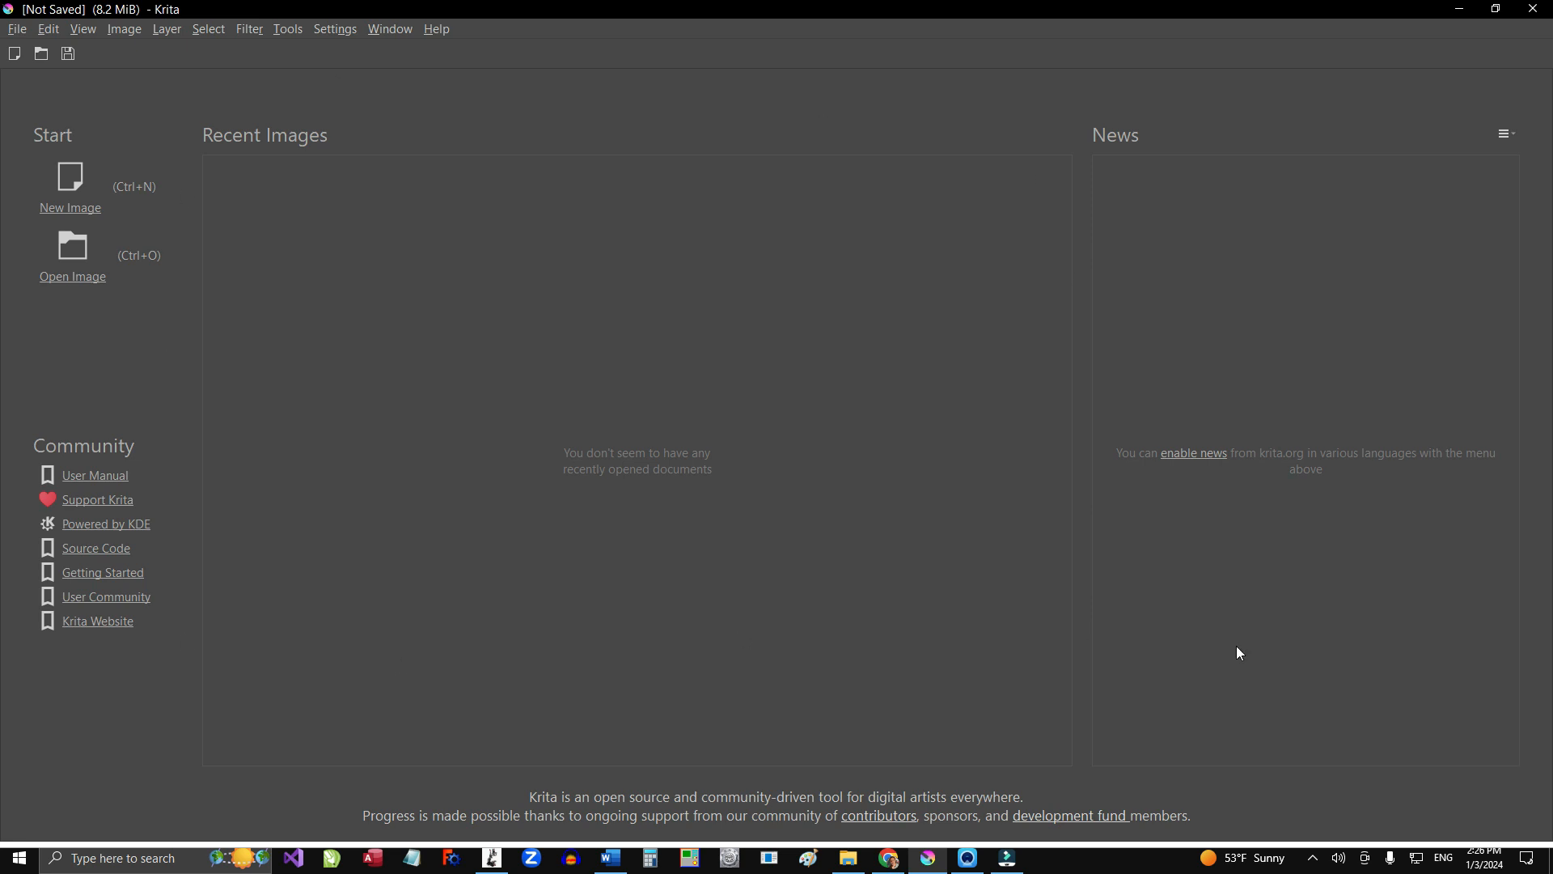
mouse_move(181, 464)
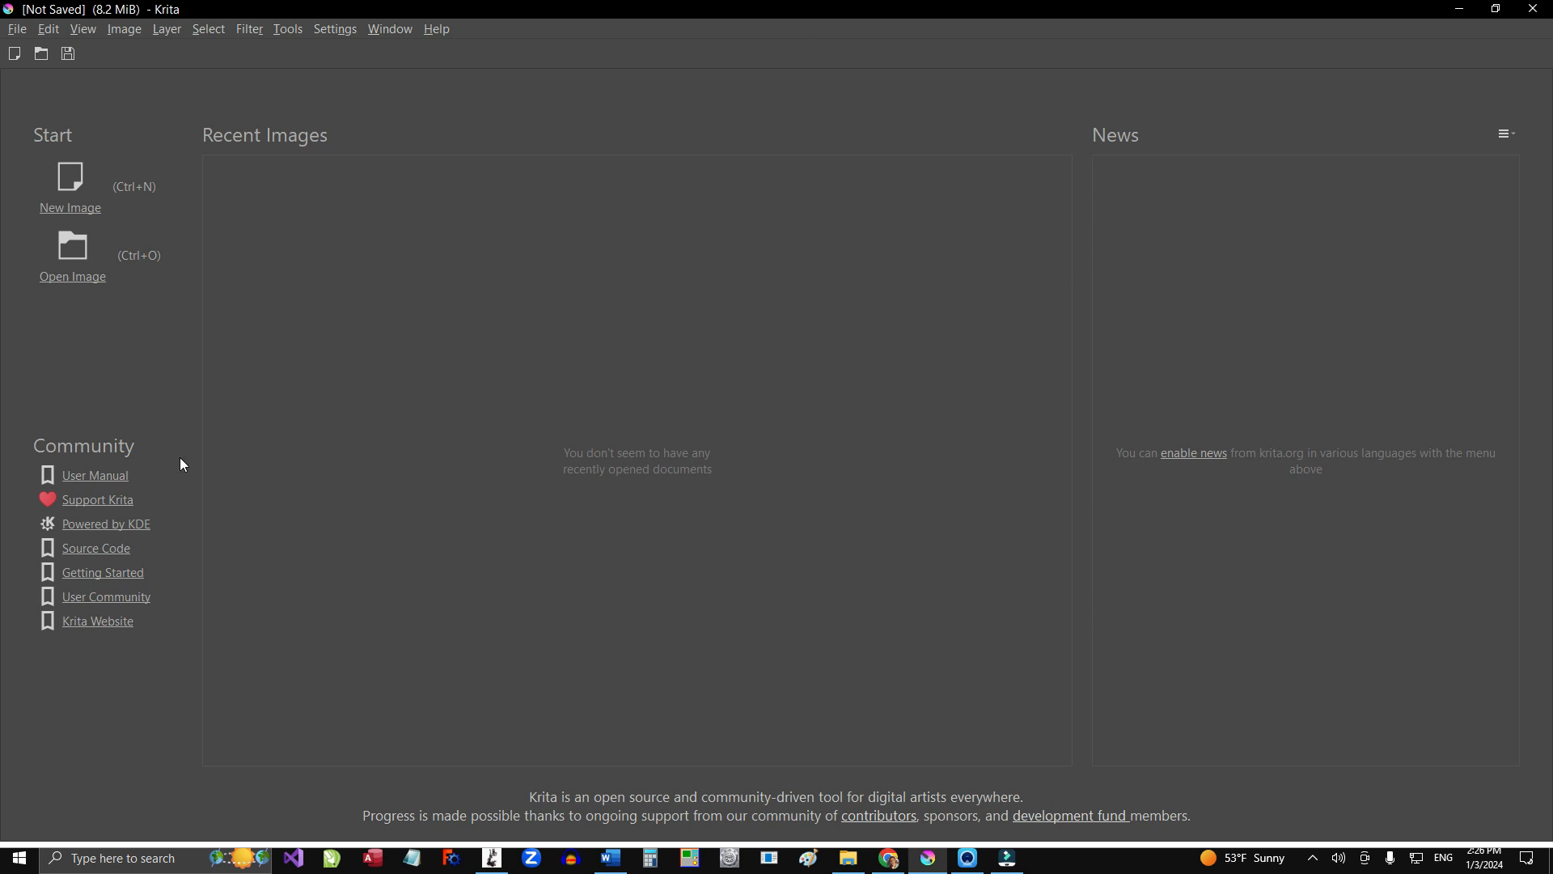
mouse_move(70, 177)
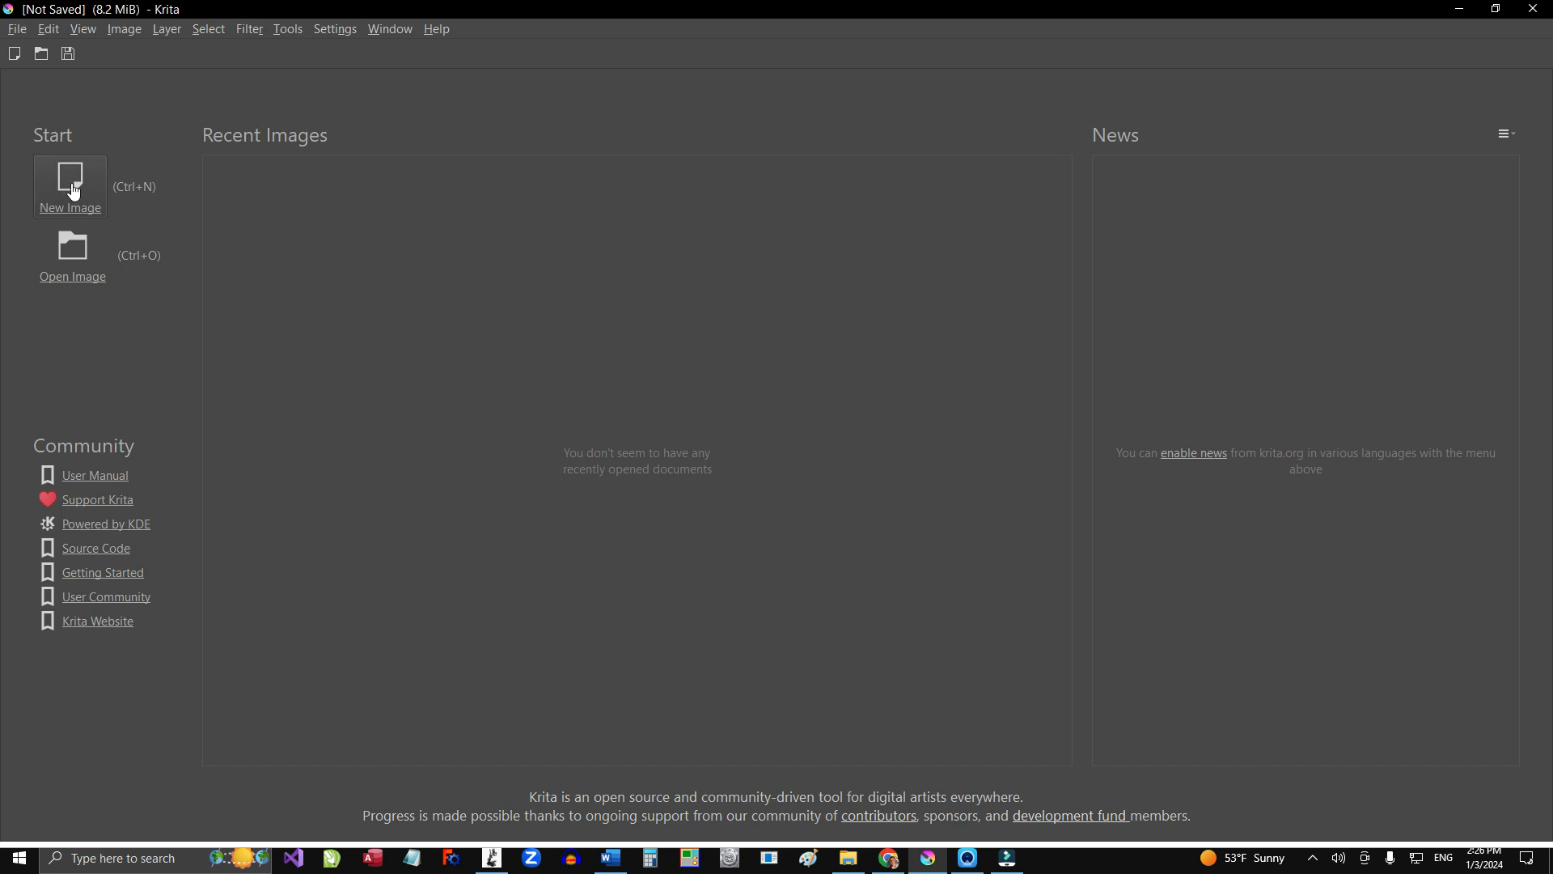
Step: Create a new 1920 by 1080 canvas from the predefined Drawing Practice preset
left_click(69, 180)
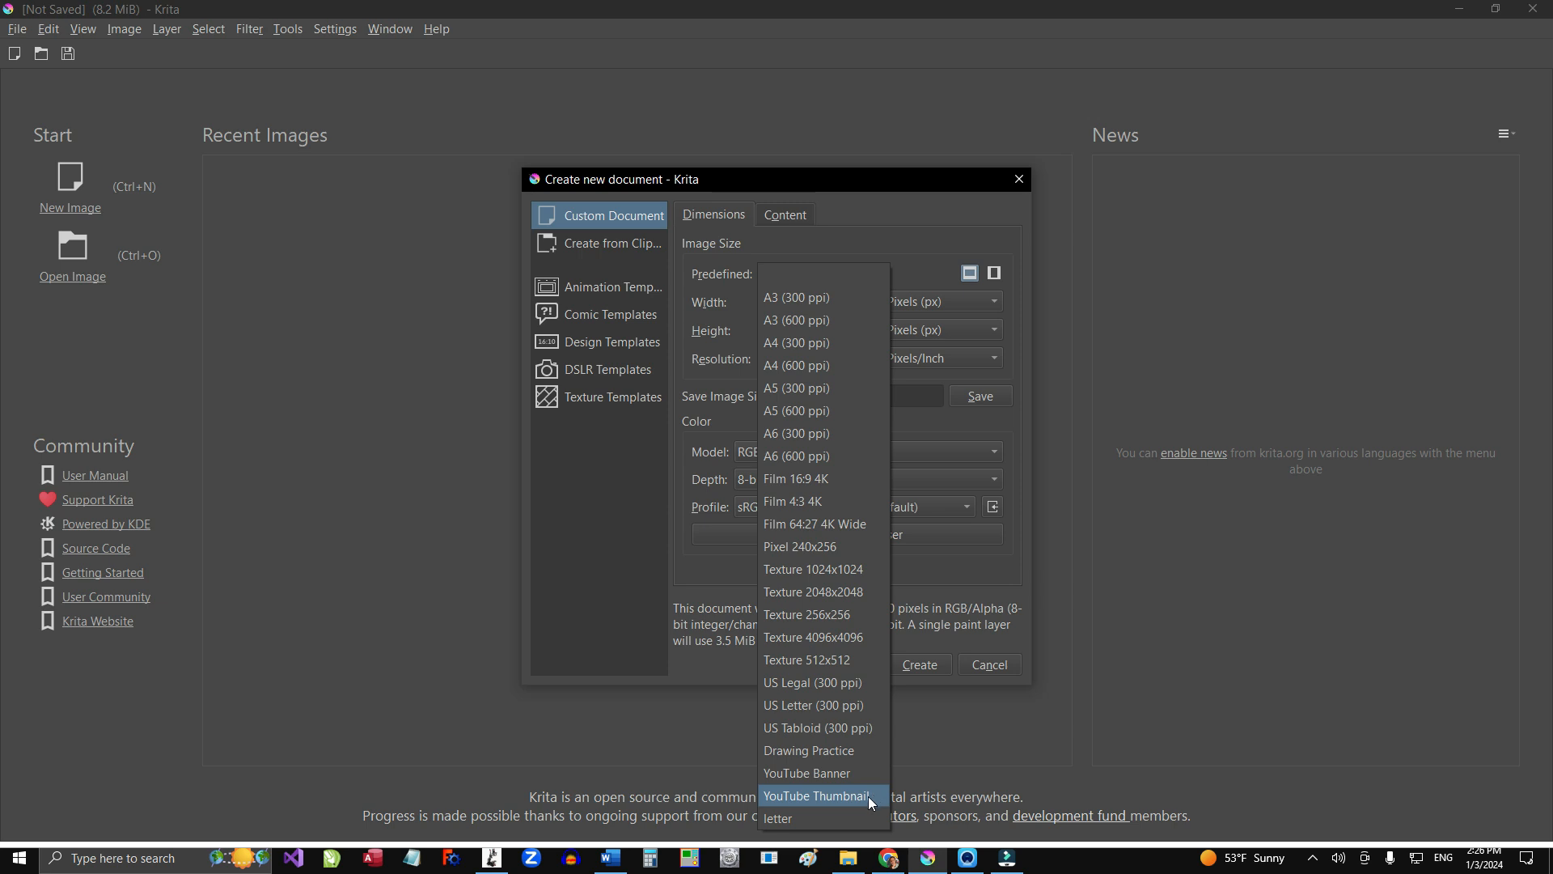
left_click(815, 796)
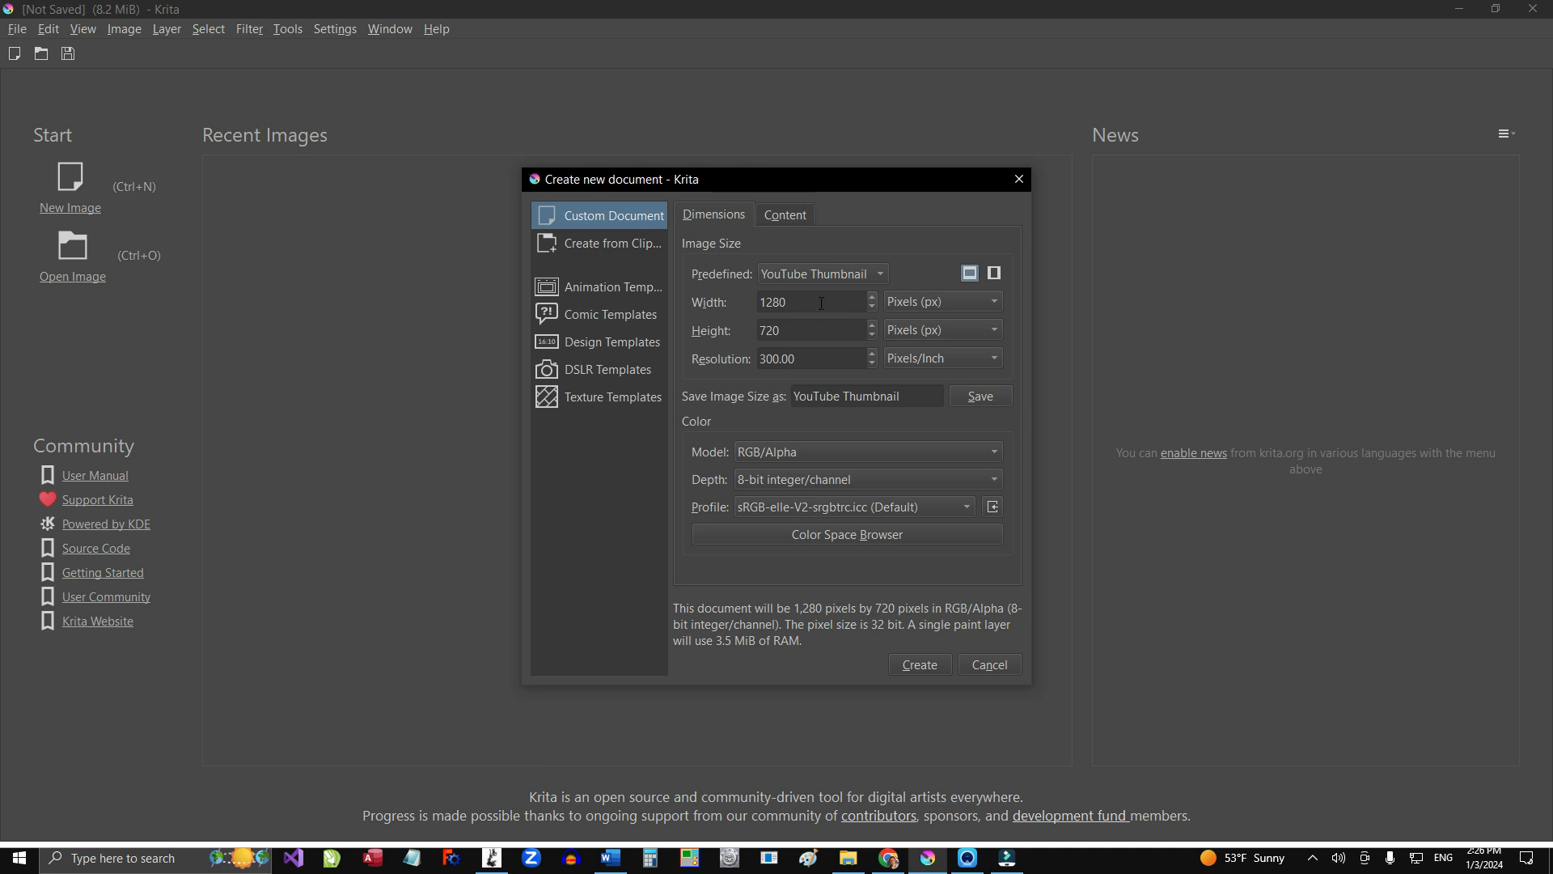
mouse_move(811, 358)
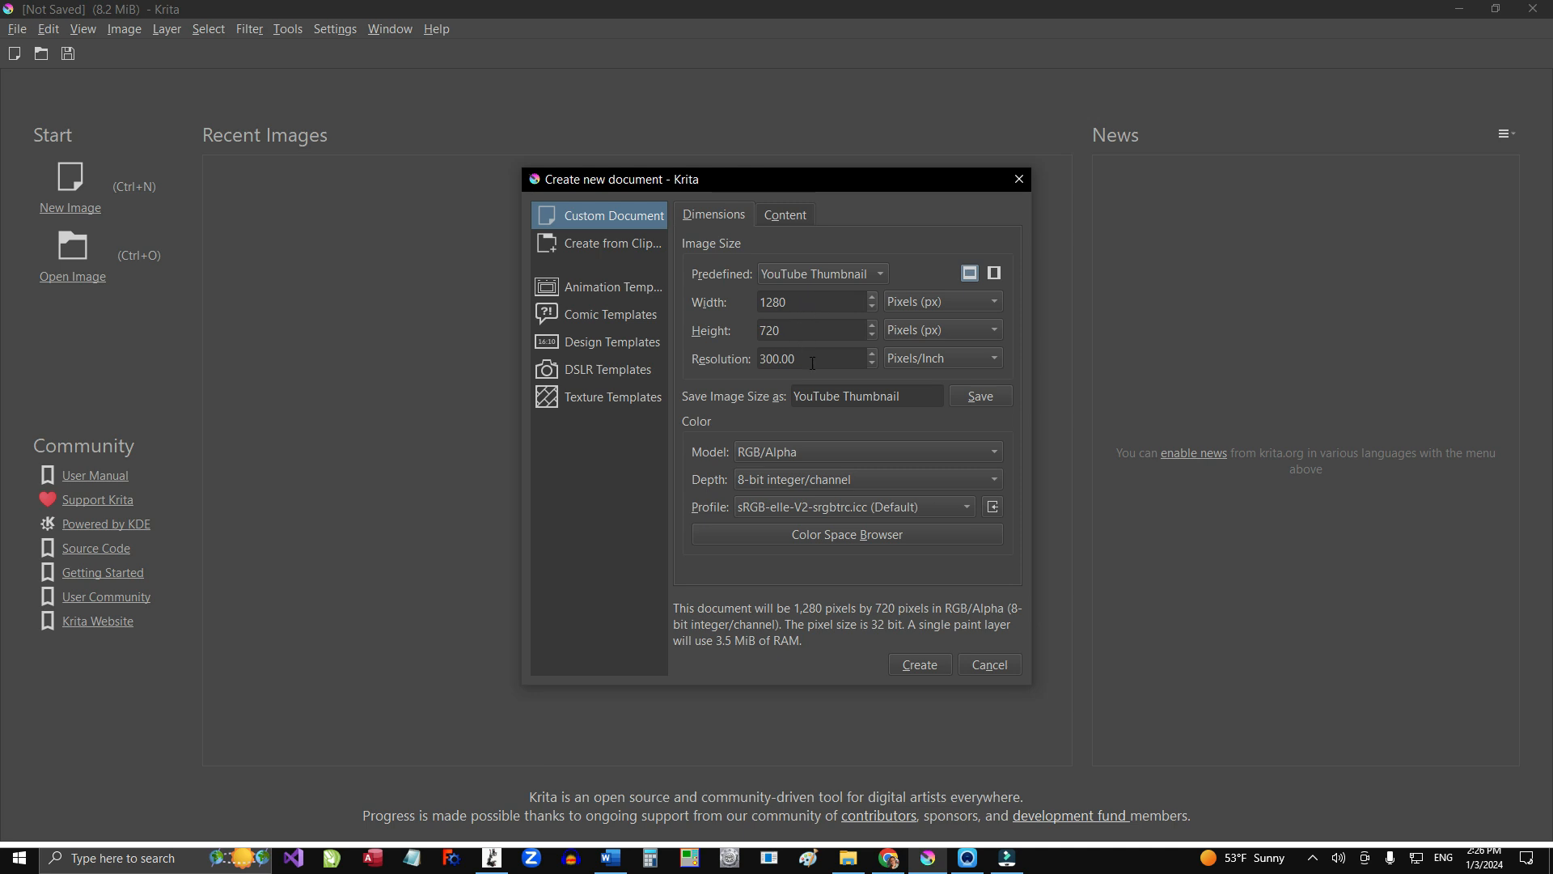
left_click(820, 273)
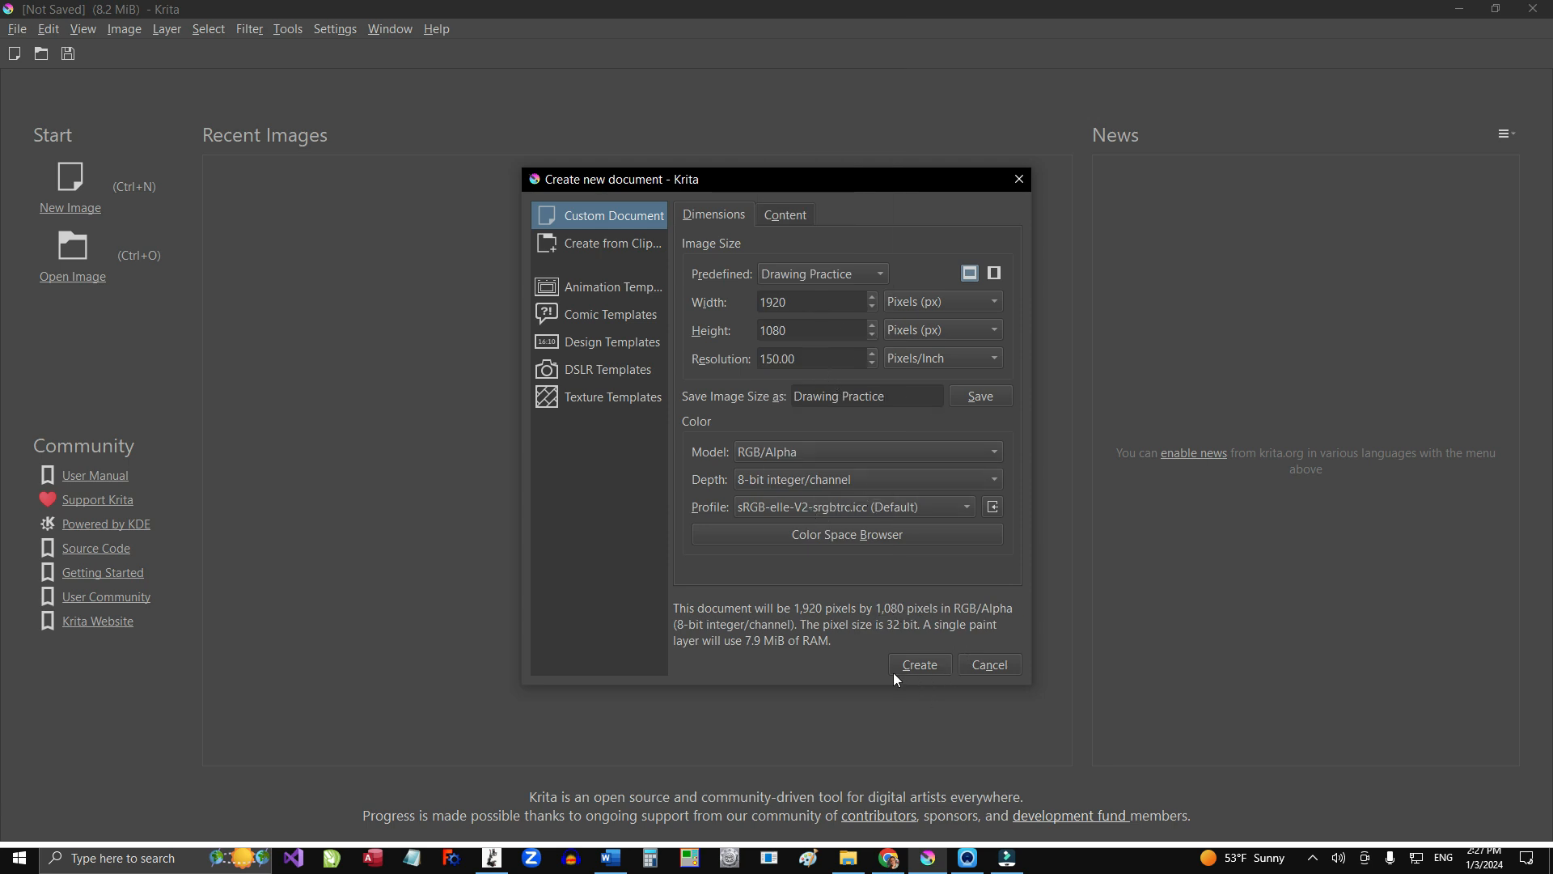
mouse_move(883, 665)
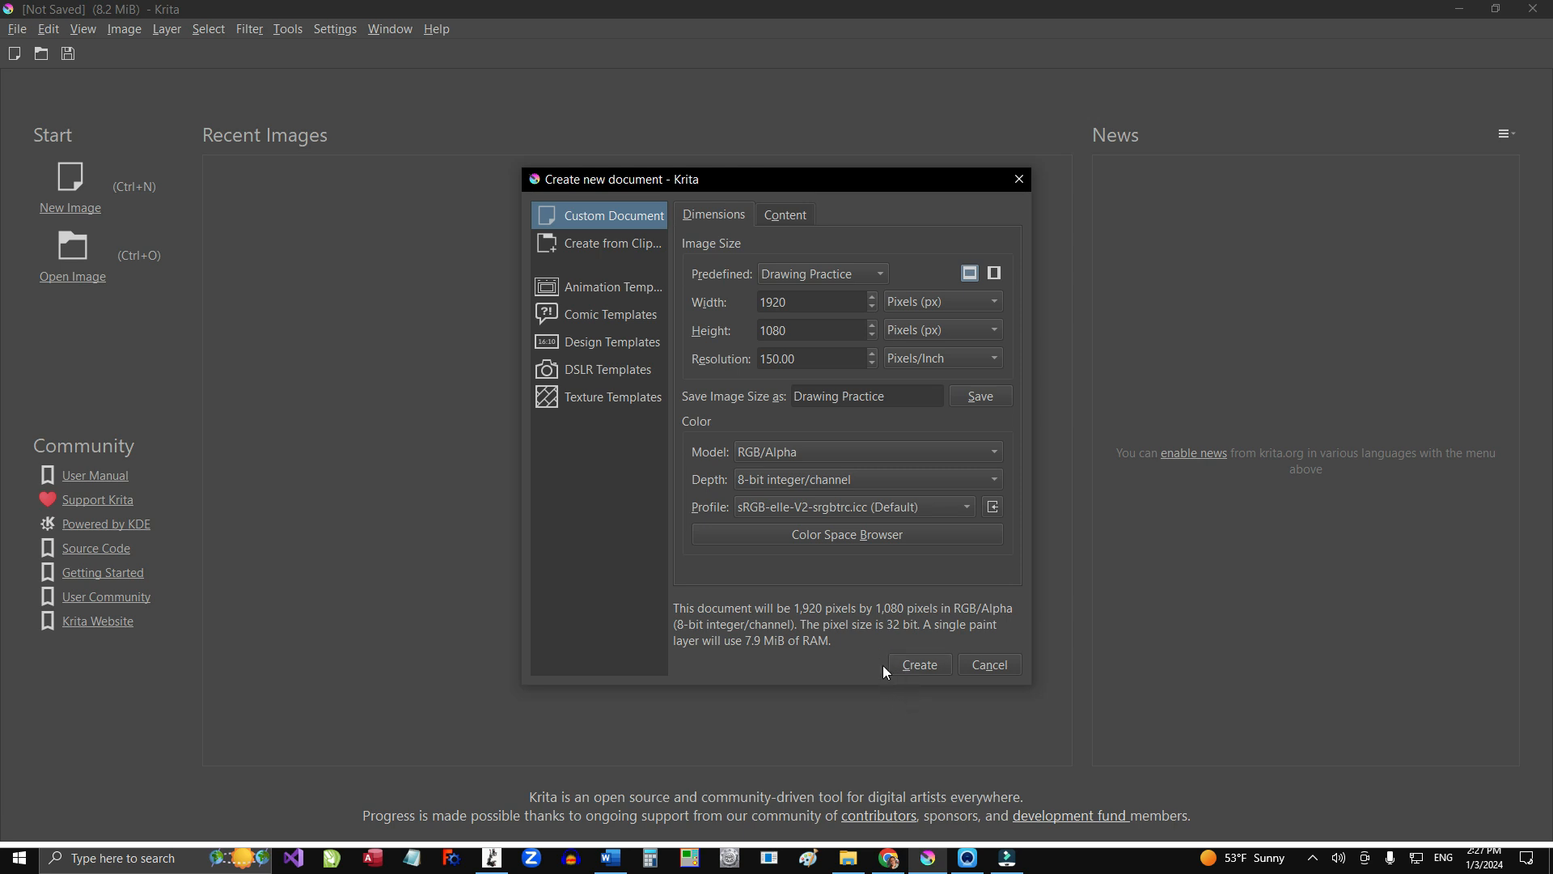
left_click(916, 663)
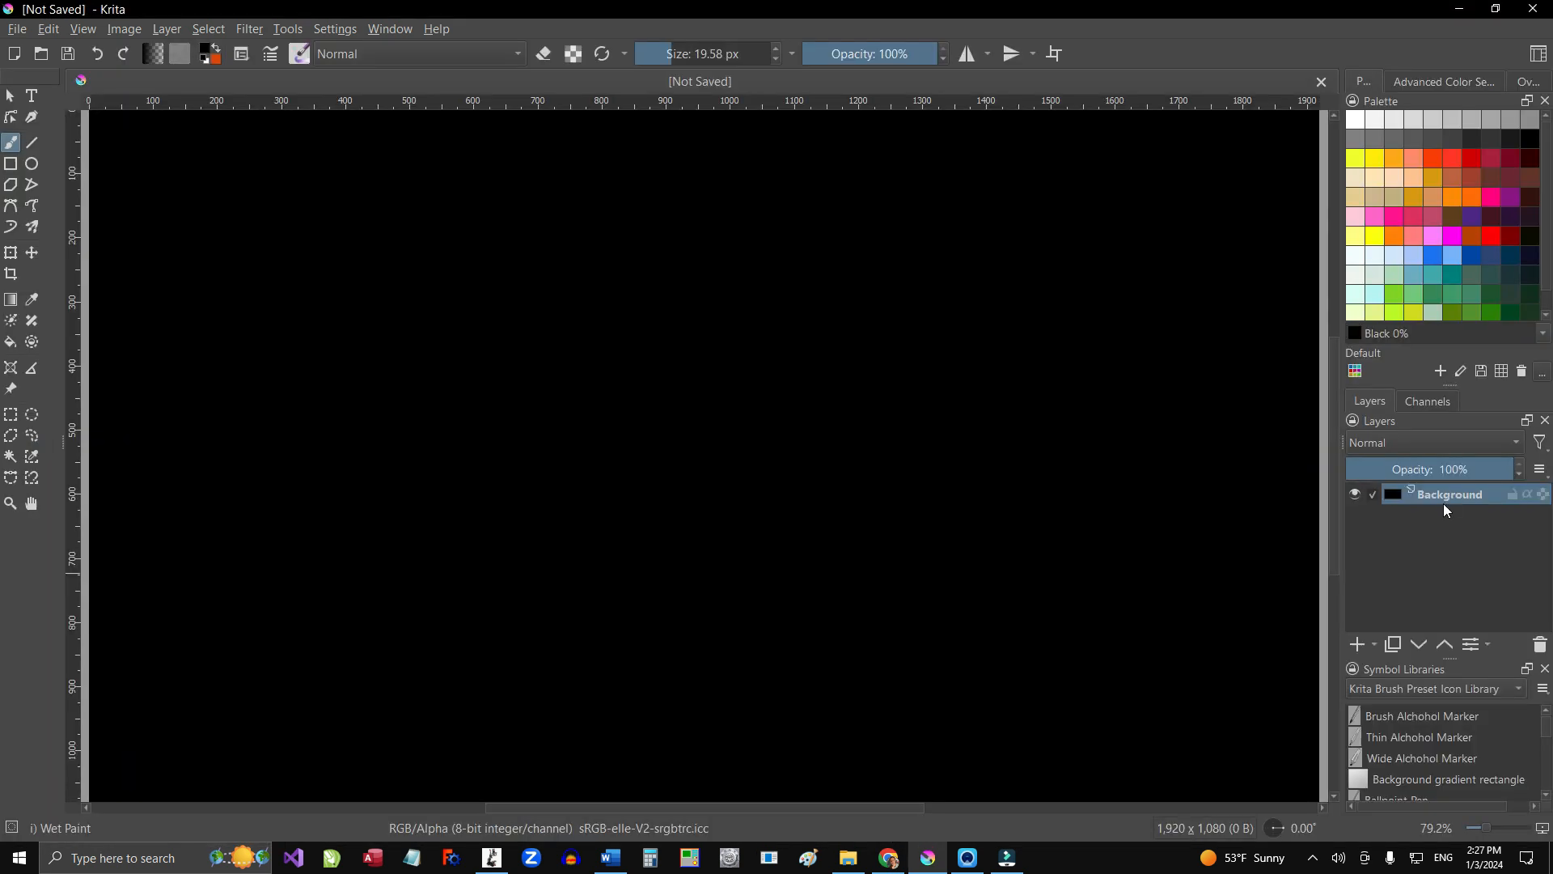
mouse_move(1396, 524)
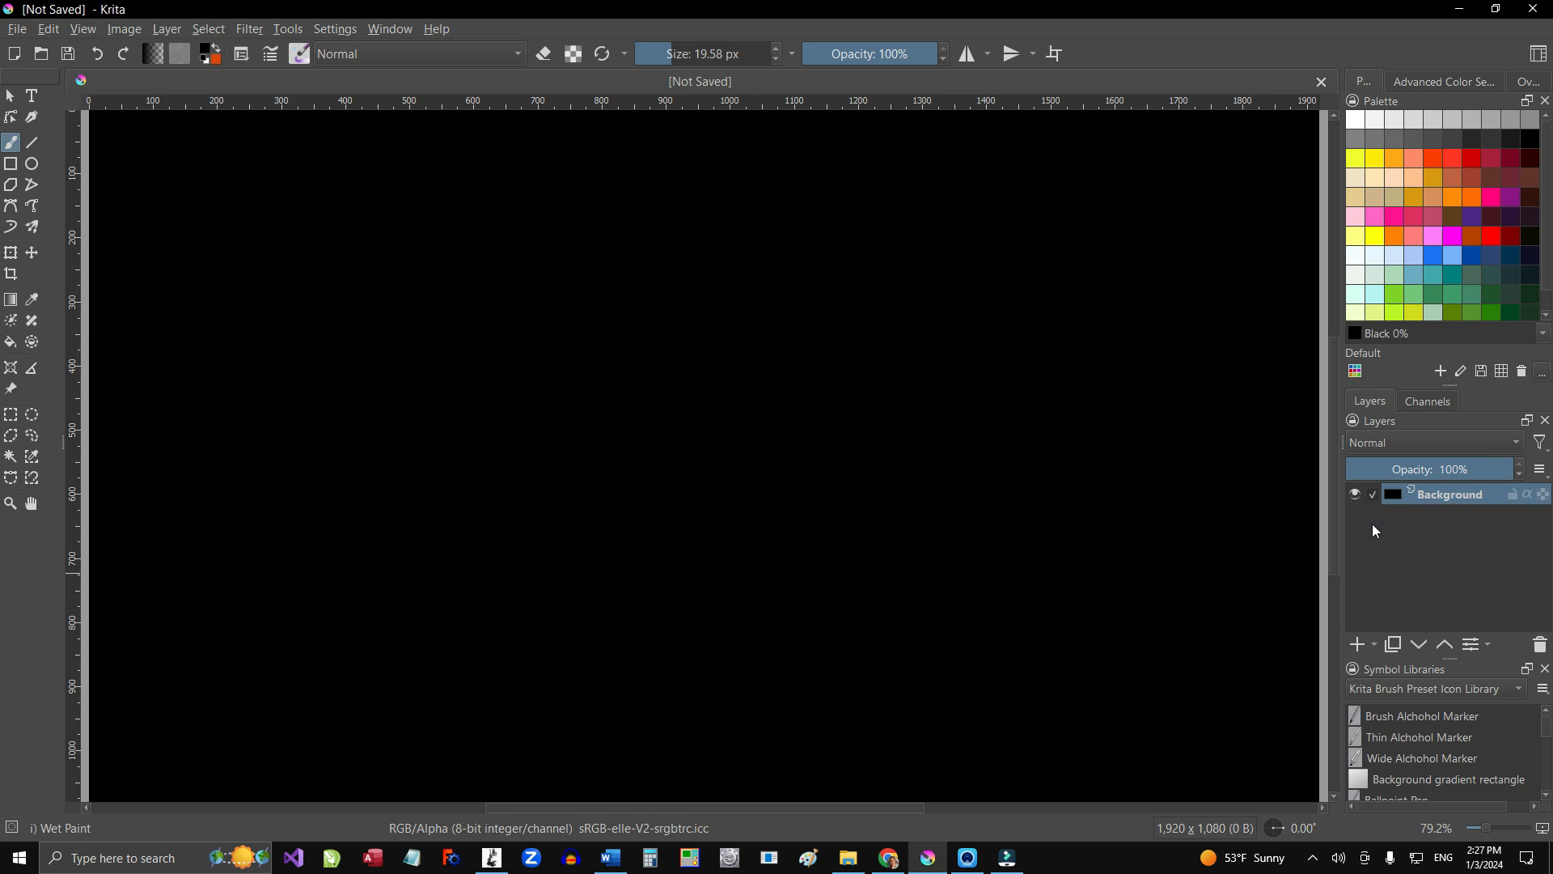
mouse_move(1313, 613)
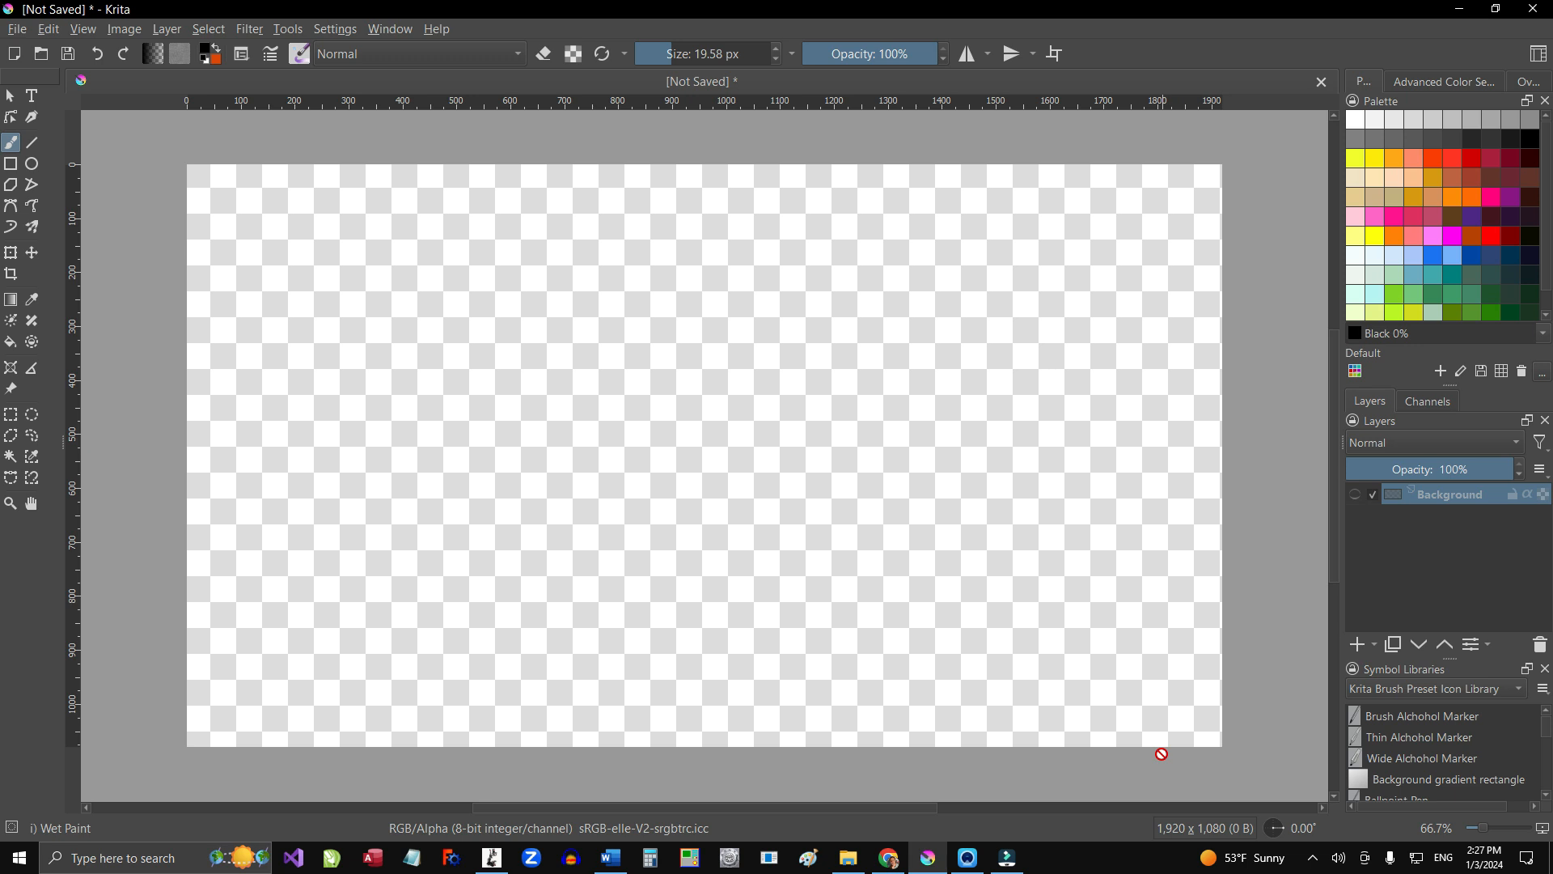
mouse_move(799, 446)
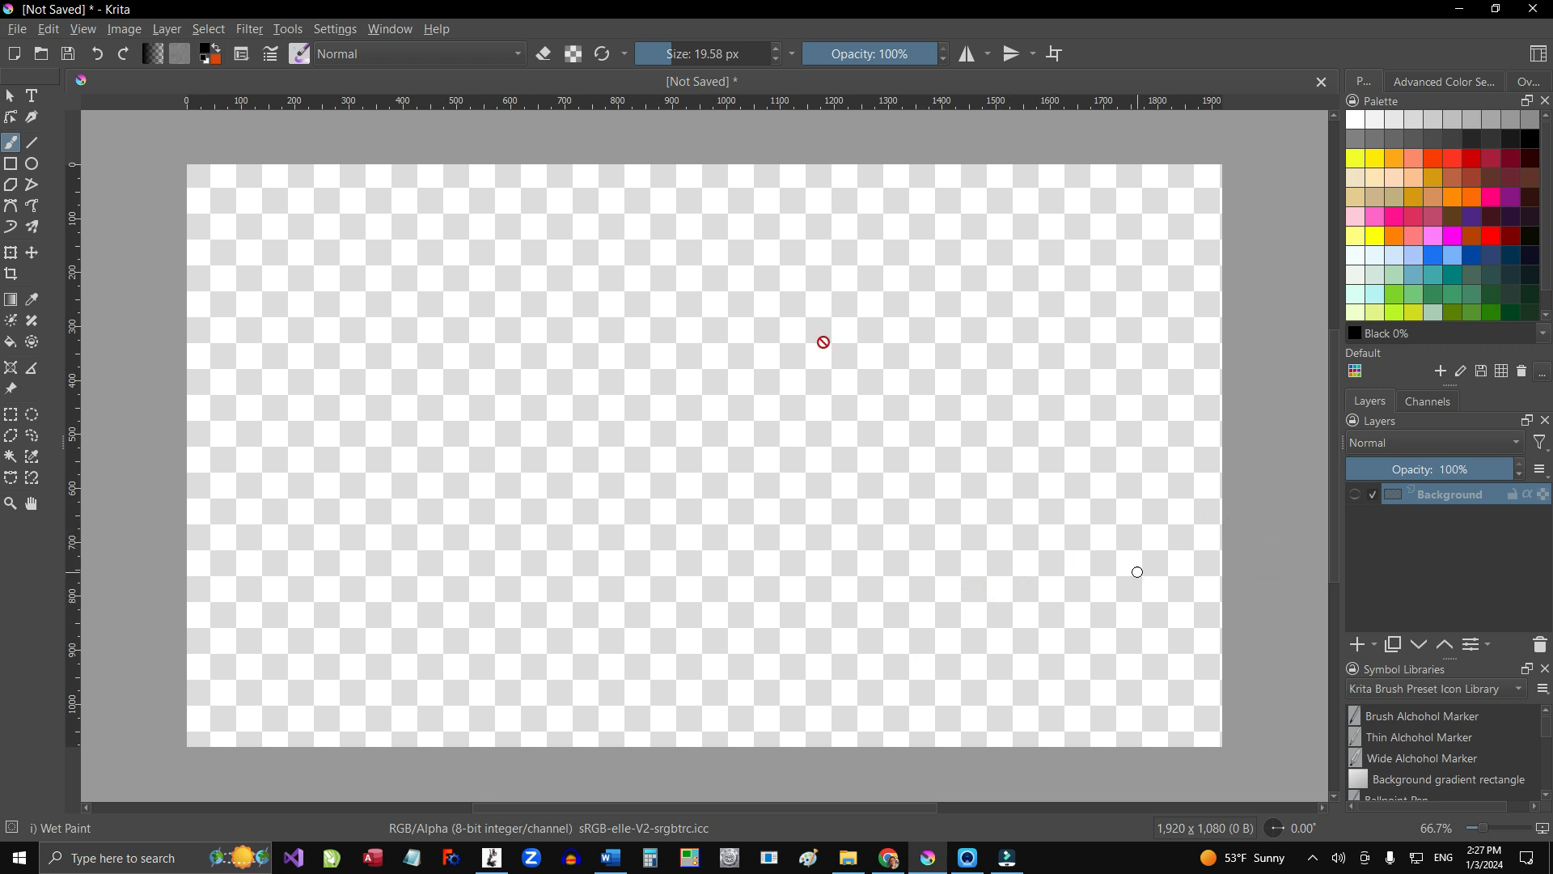
mouse_move(1147, 385)
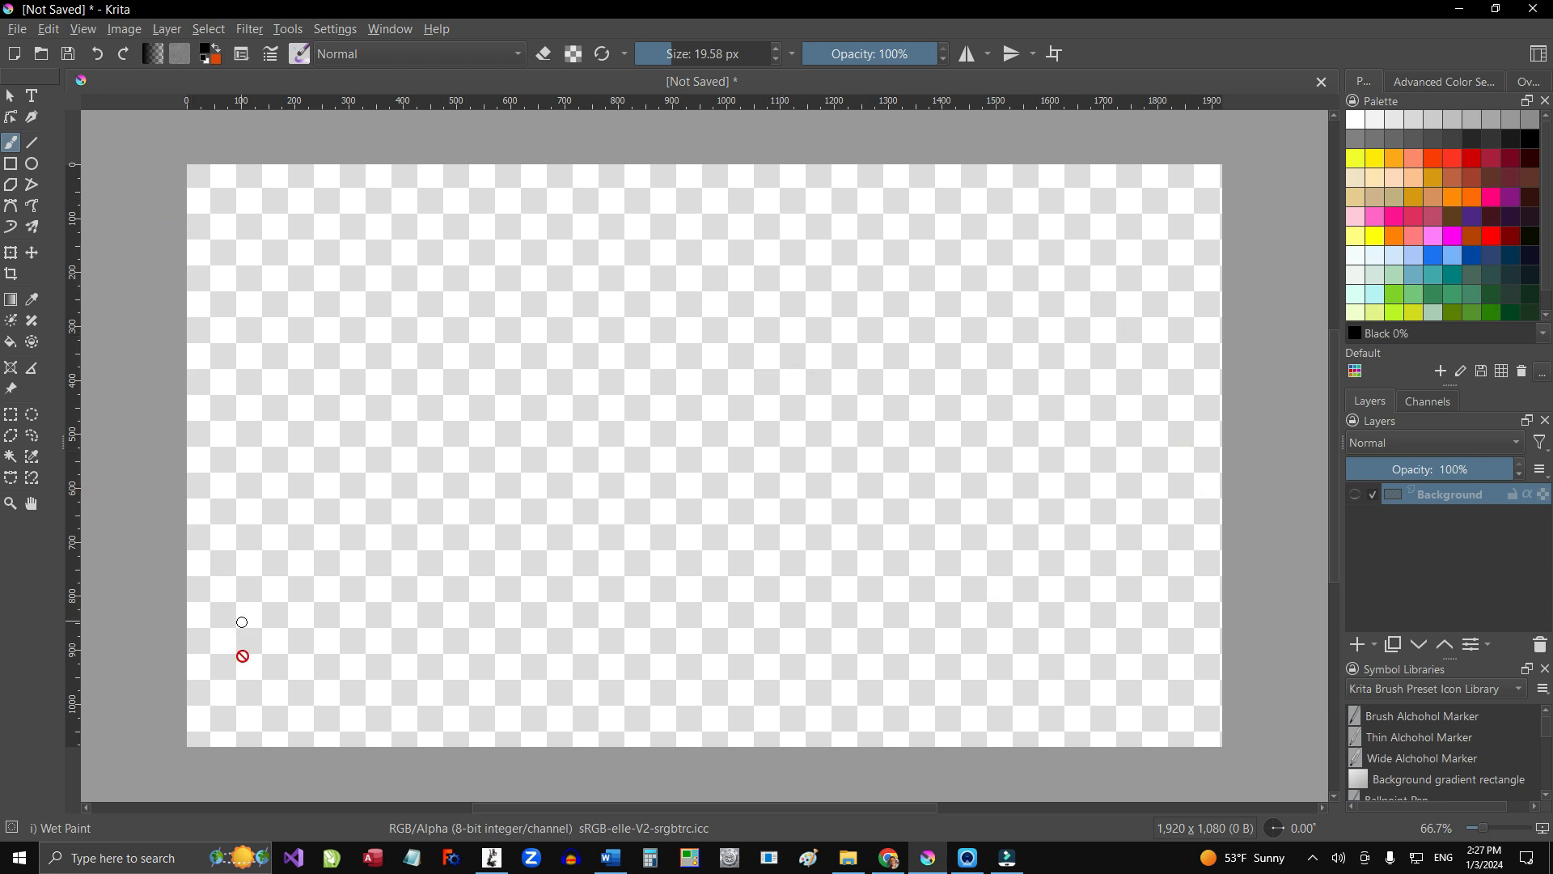
mouse_move(1233, 745)
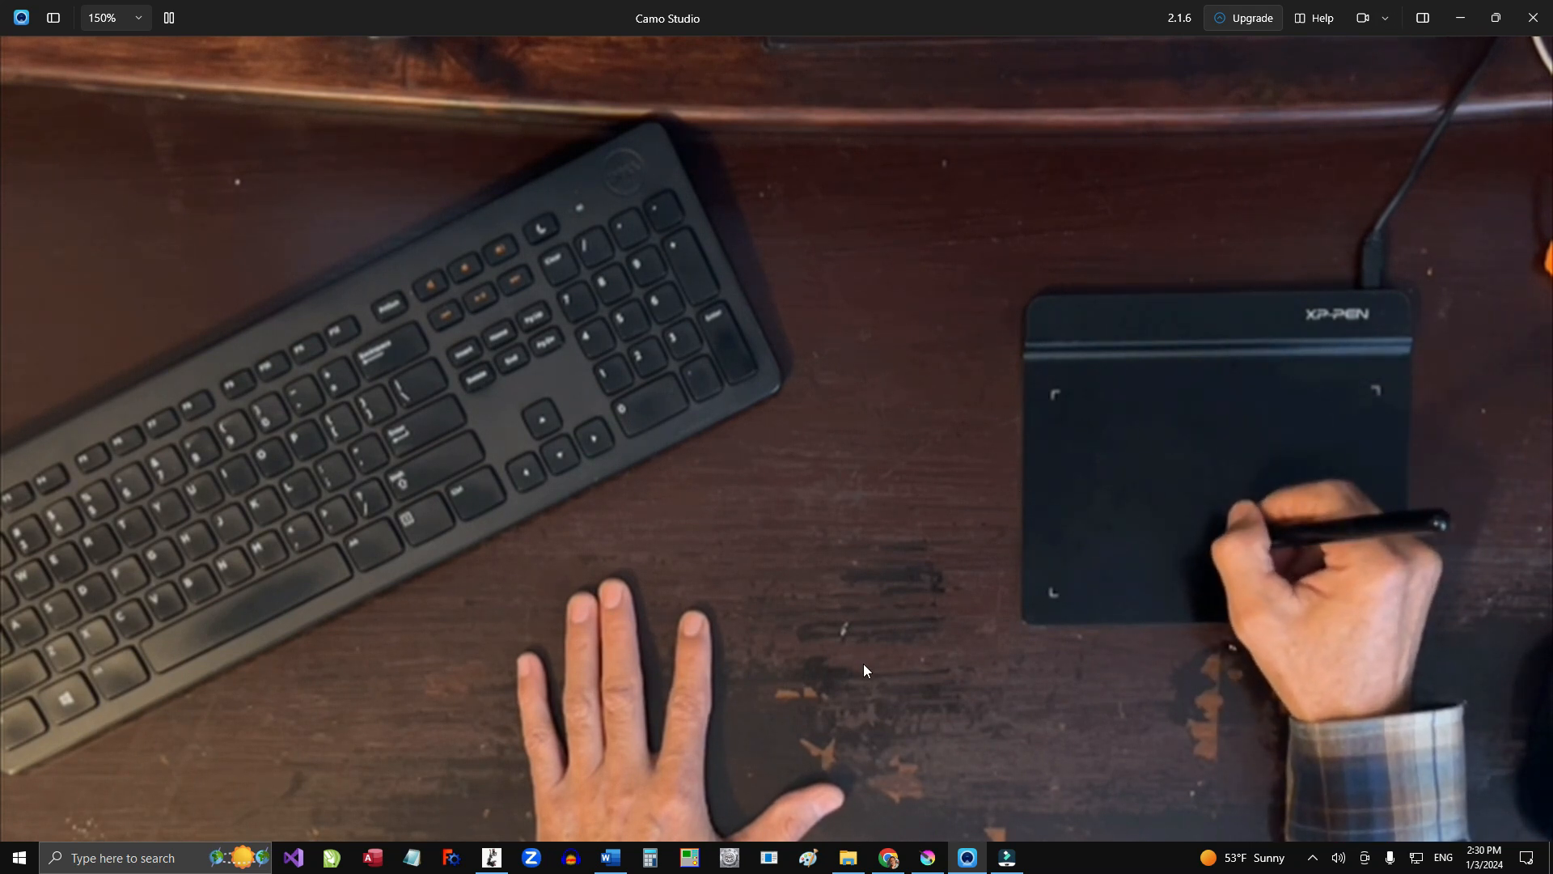
mouse_move(817, 830)
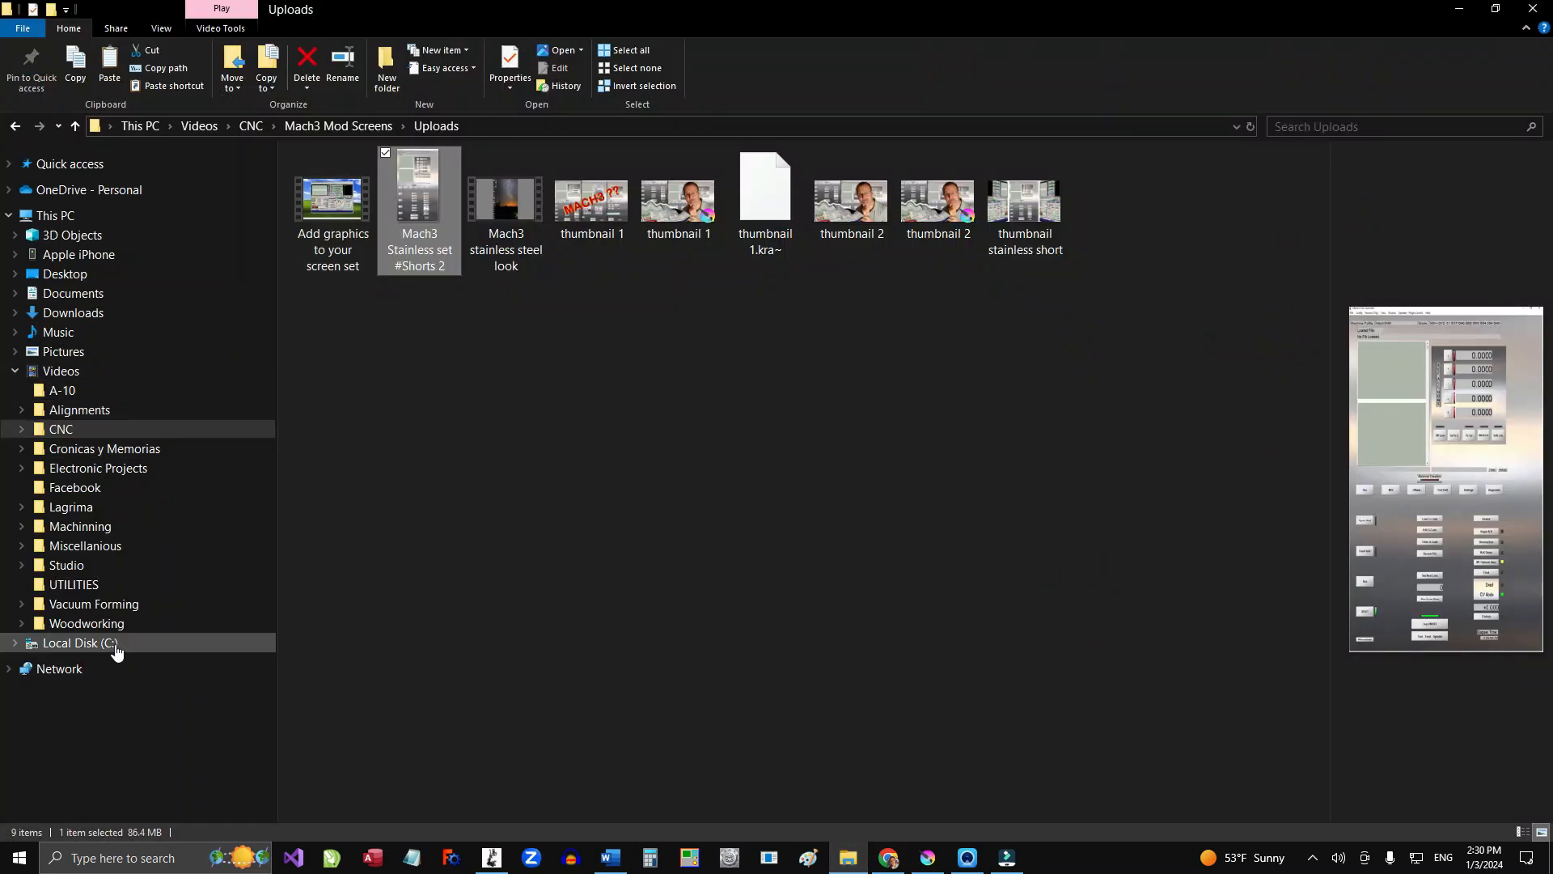
Step: Browse into C:\mach3 and look over its files, selecting the sawFence screen file
left_click(79, 642)
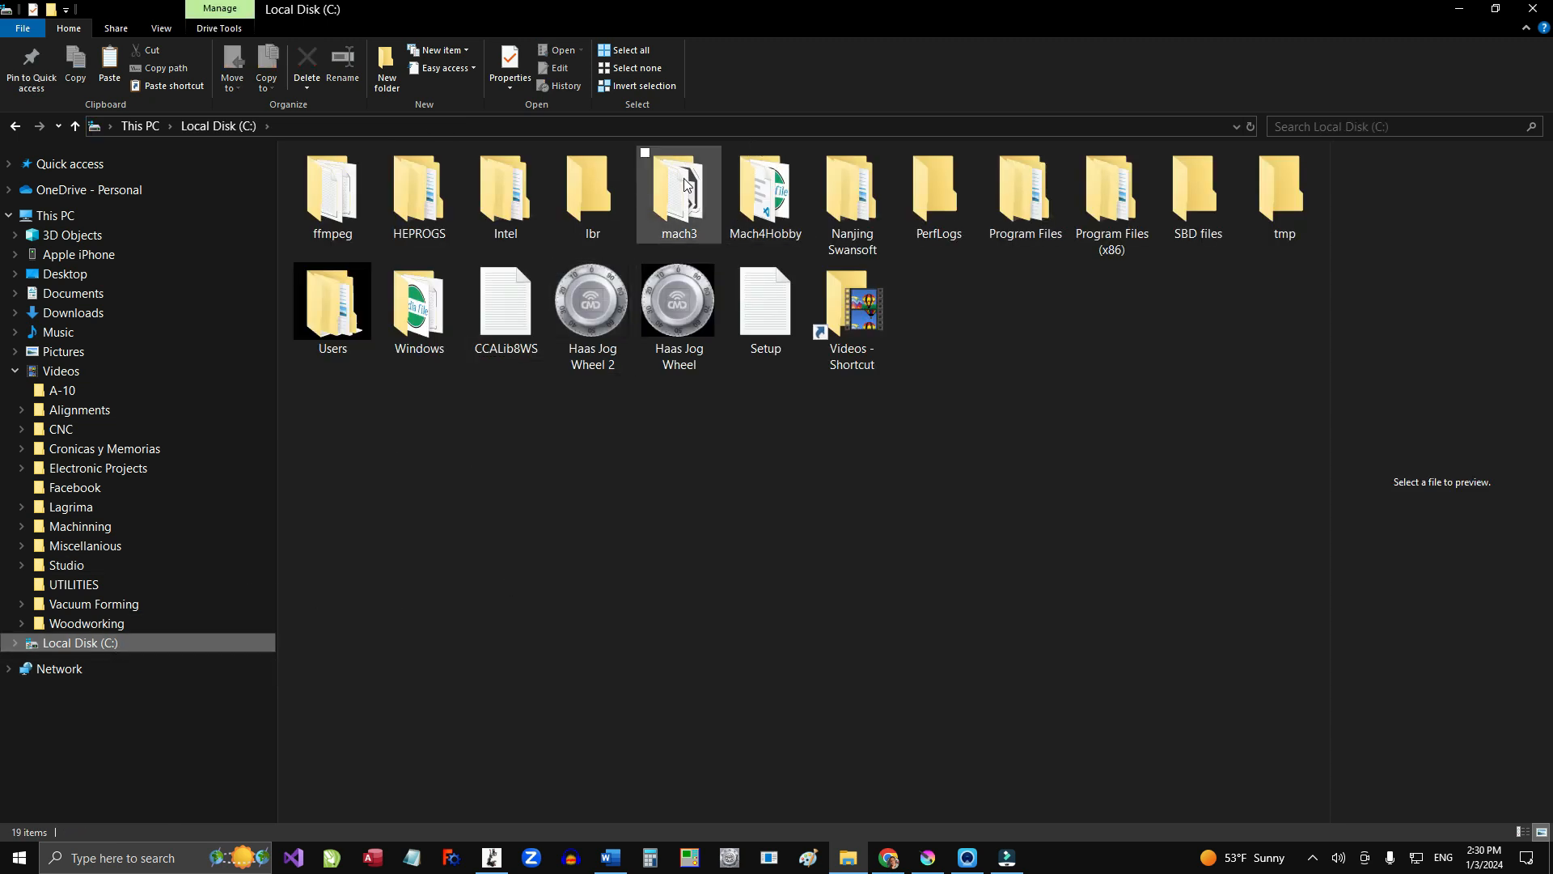
double_click(678, 187)
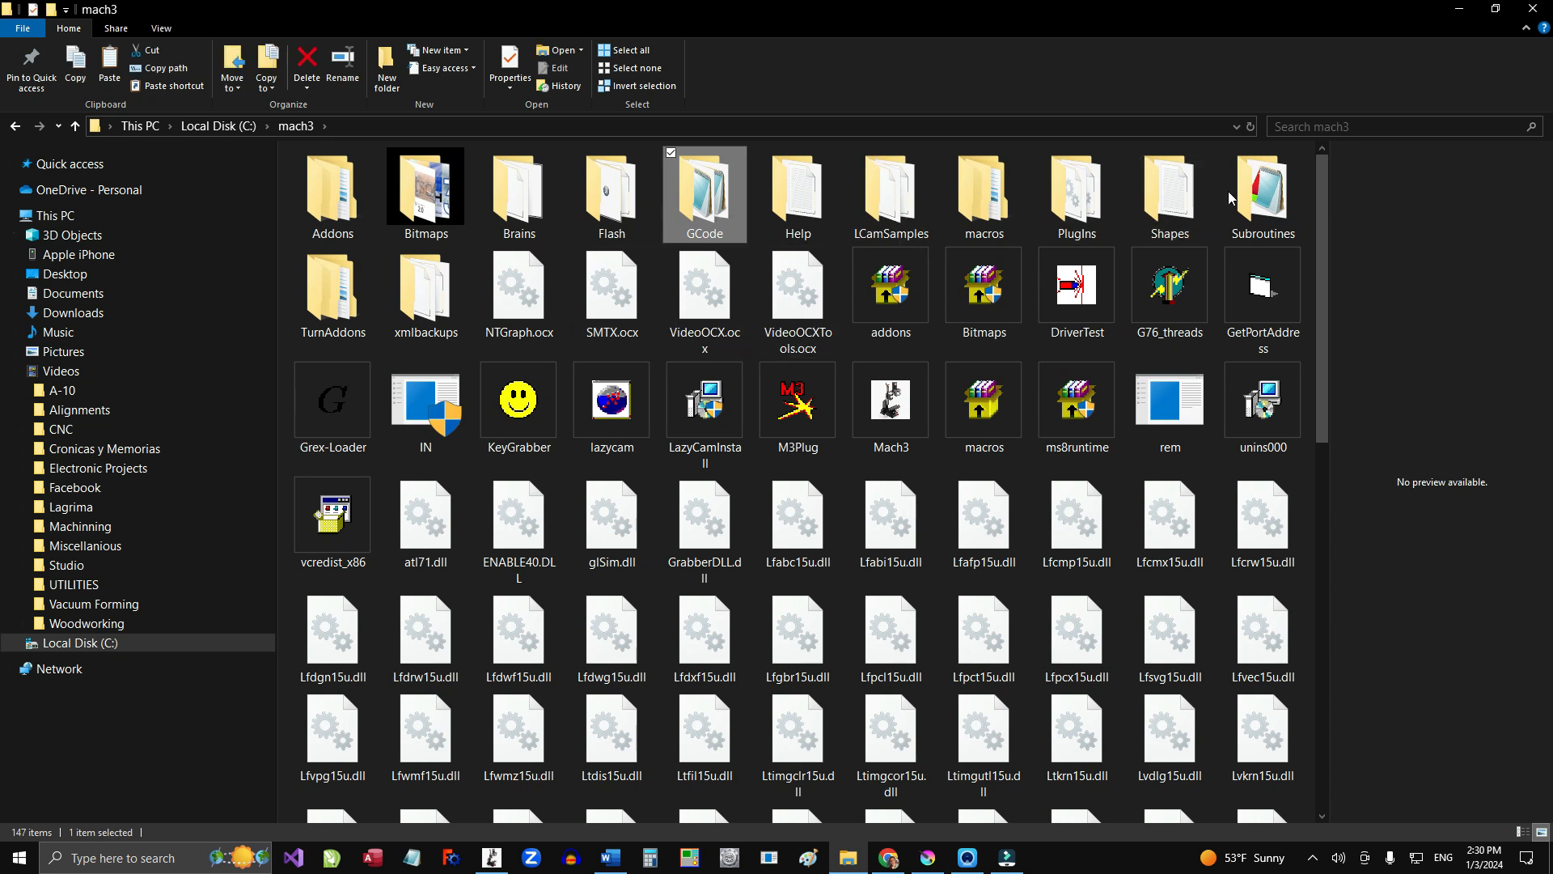
scroll("down", 3)
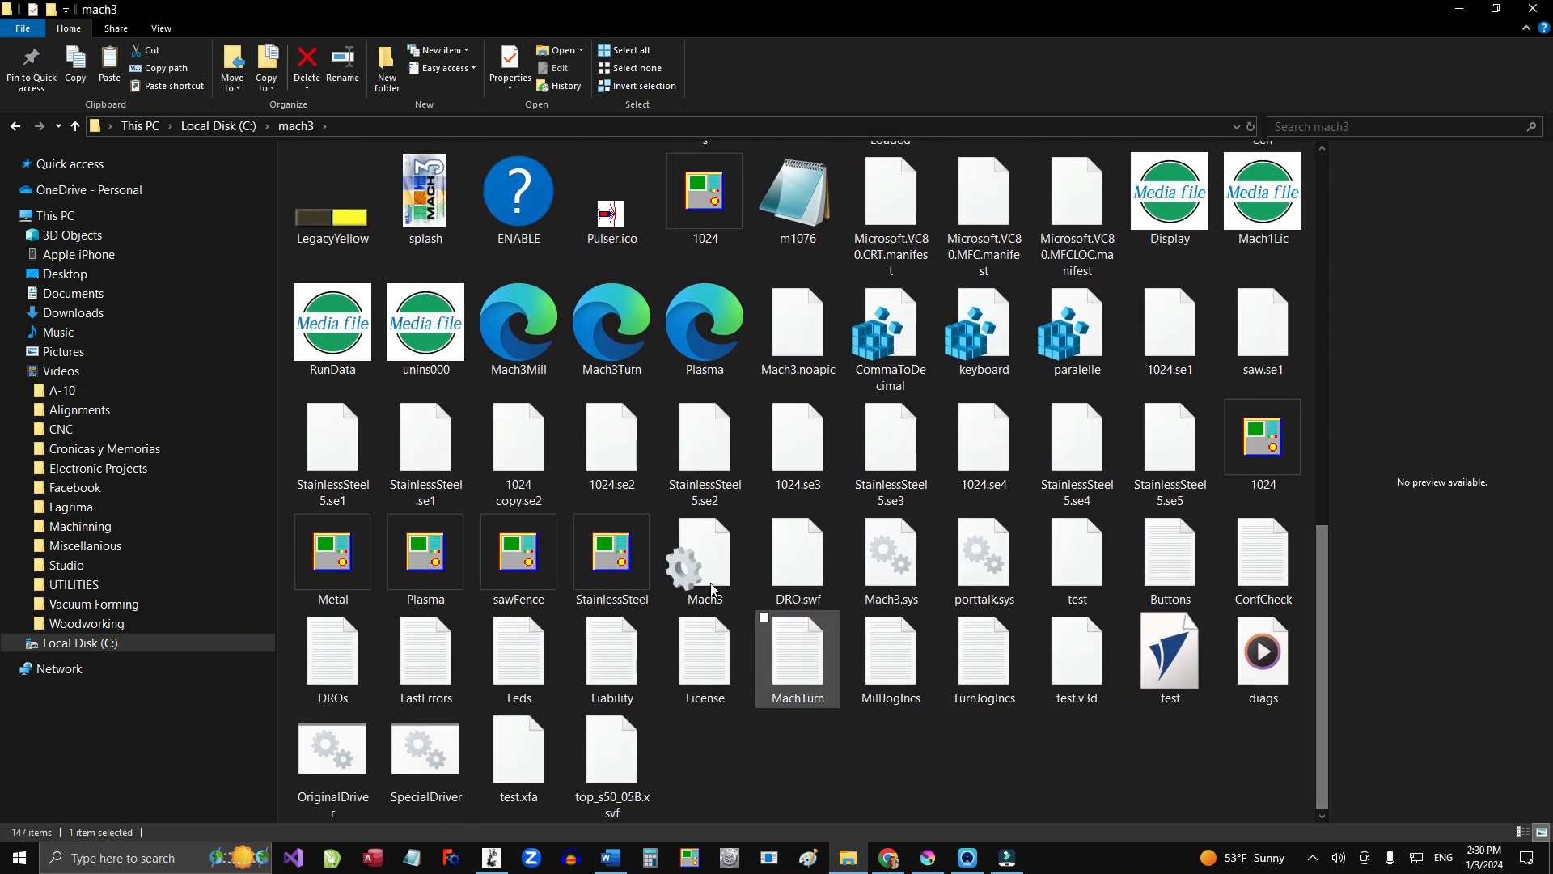
left_click(518, 552)
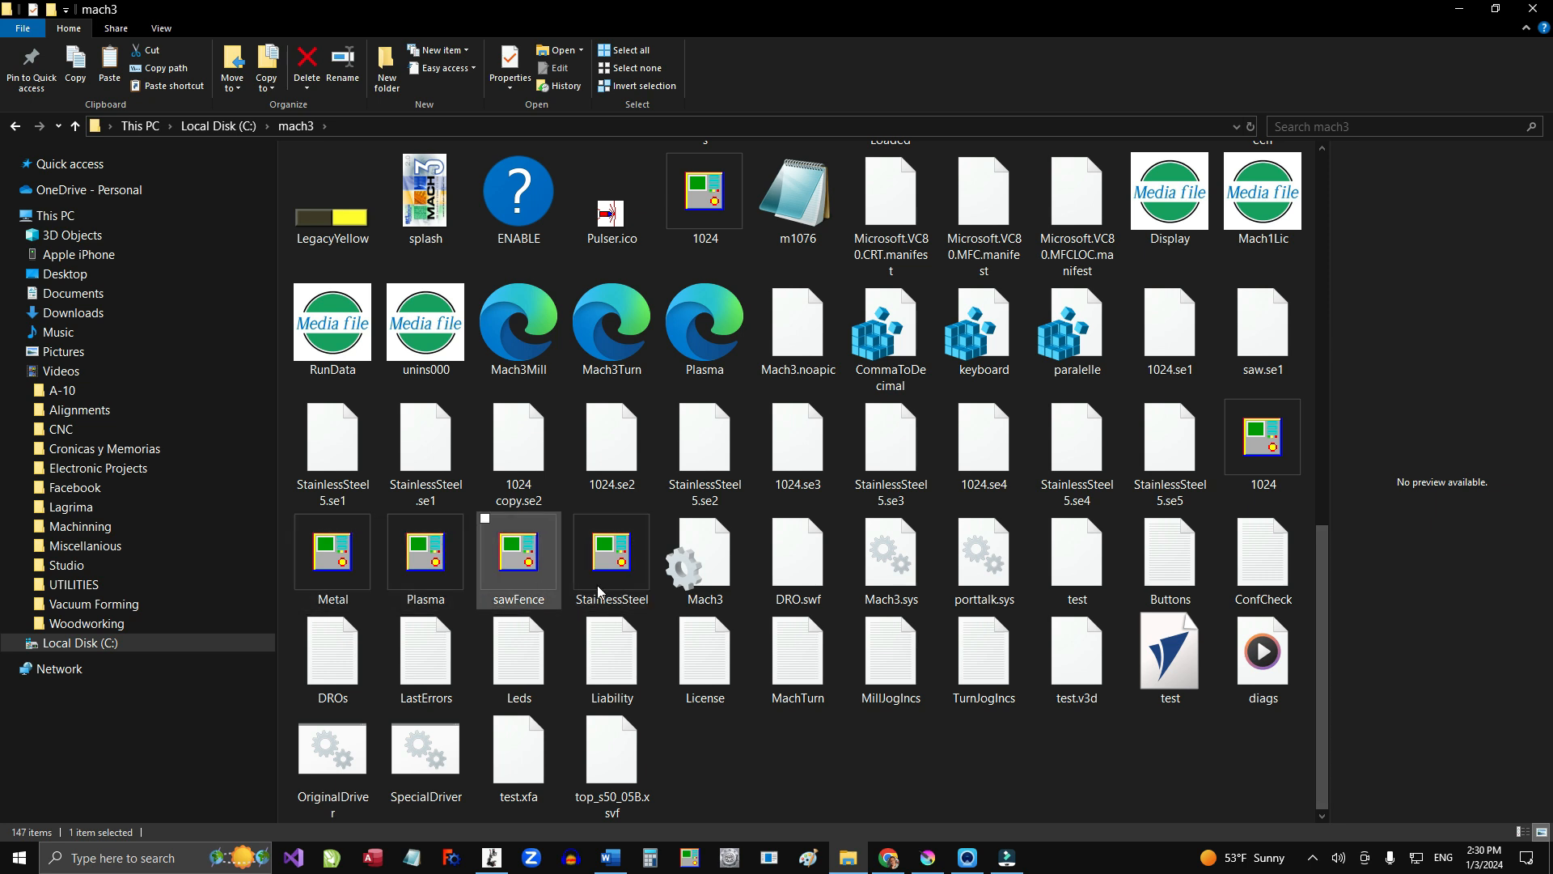
scroll("up", 3)
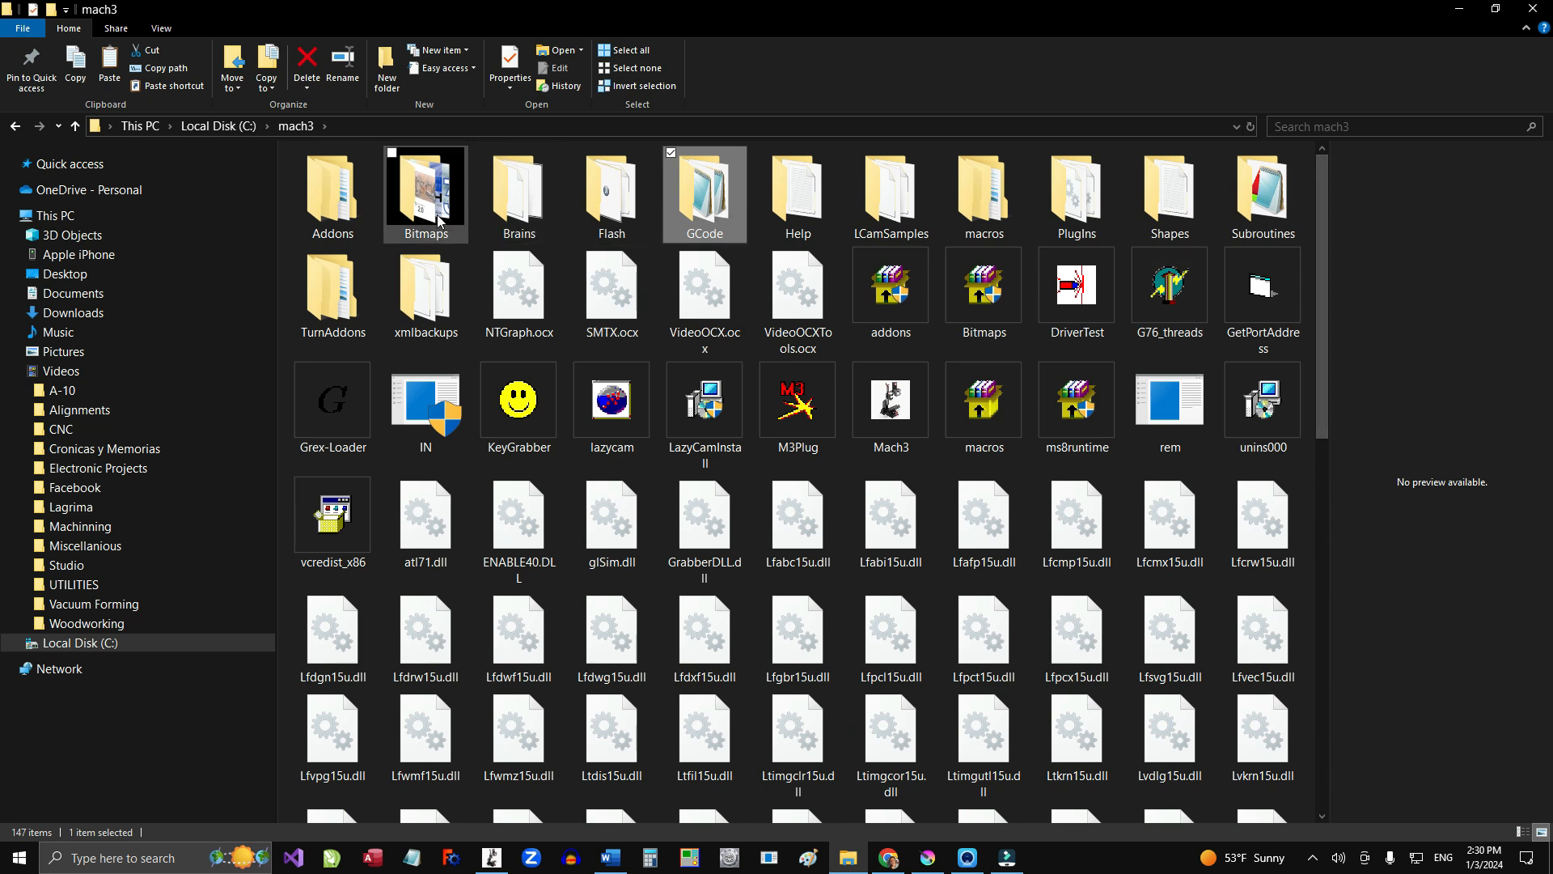
Step: Go into mach3\Bitmaps\MillBitmaps and start scrolling its button graphics
double_click(424, 188)
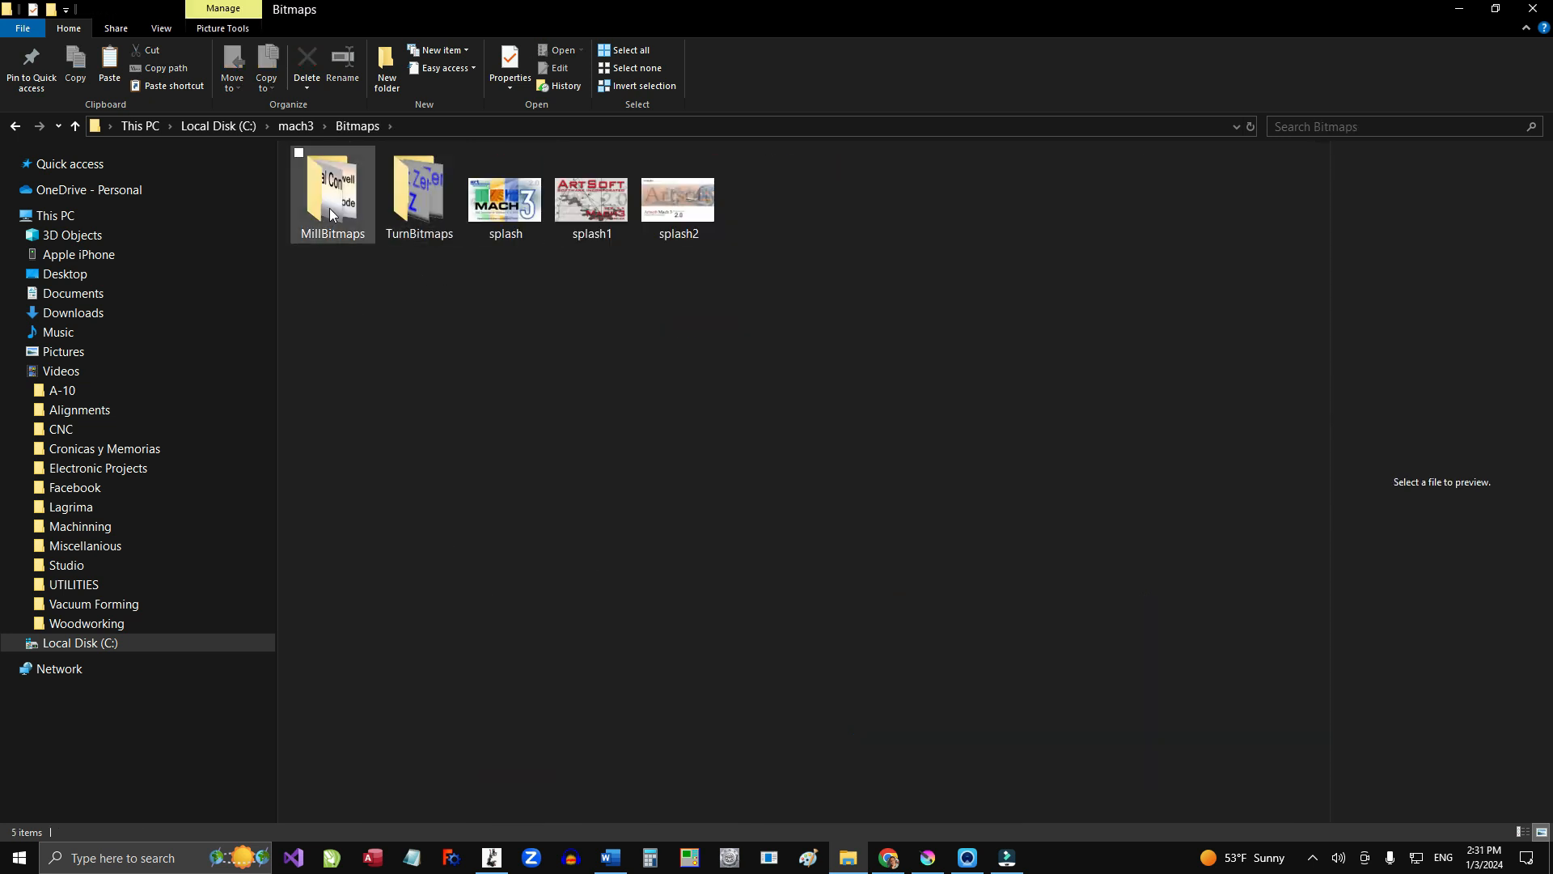
double_click(331, 187)
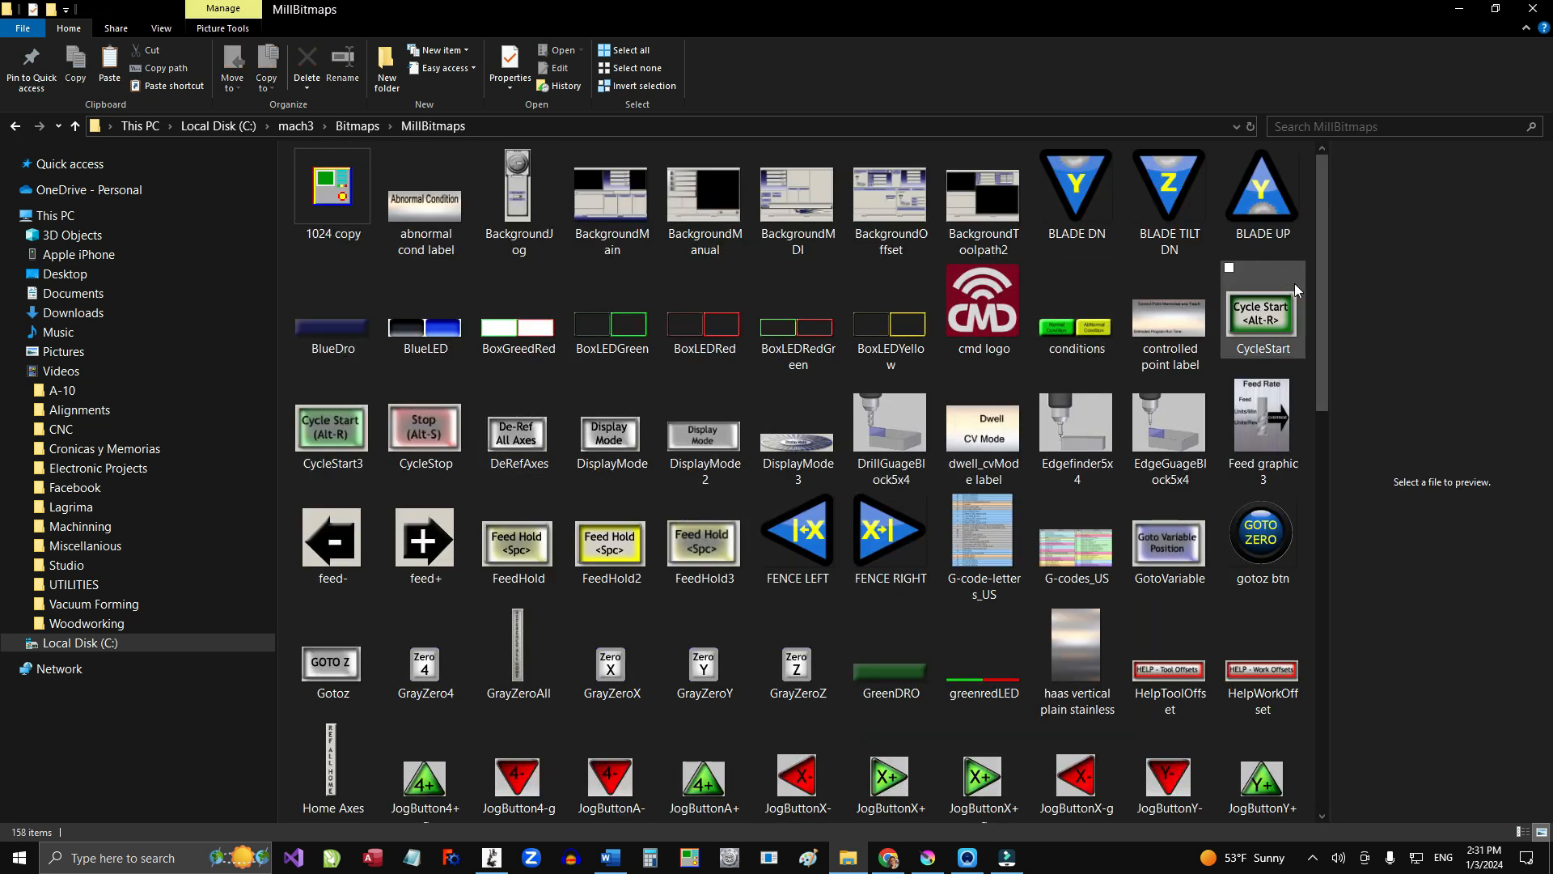
scroll("down", 3)
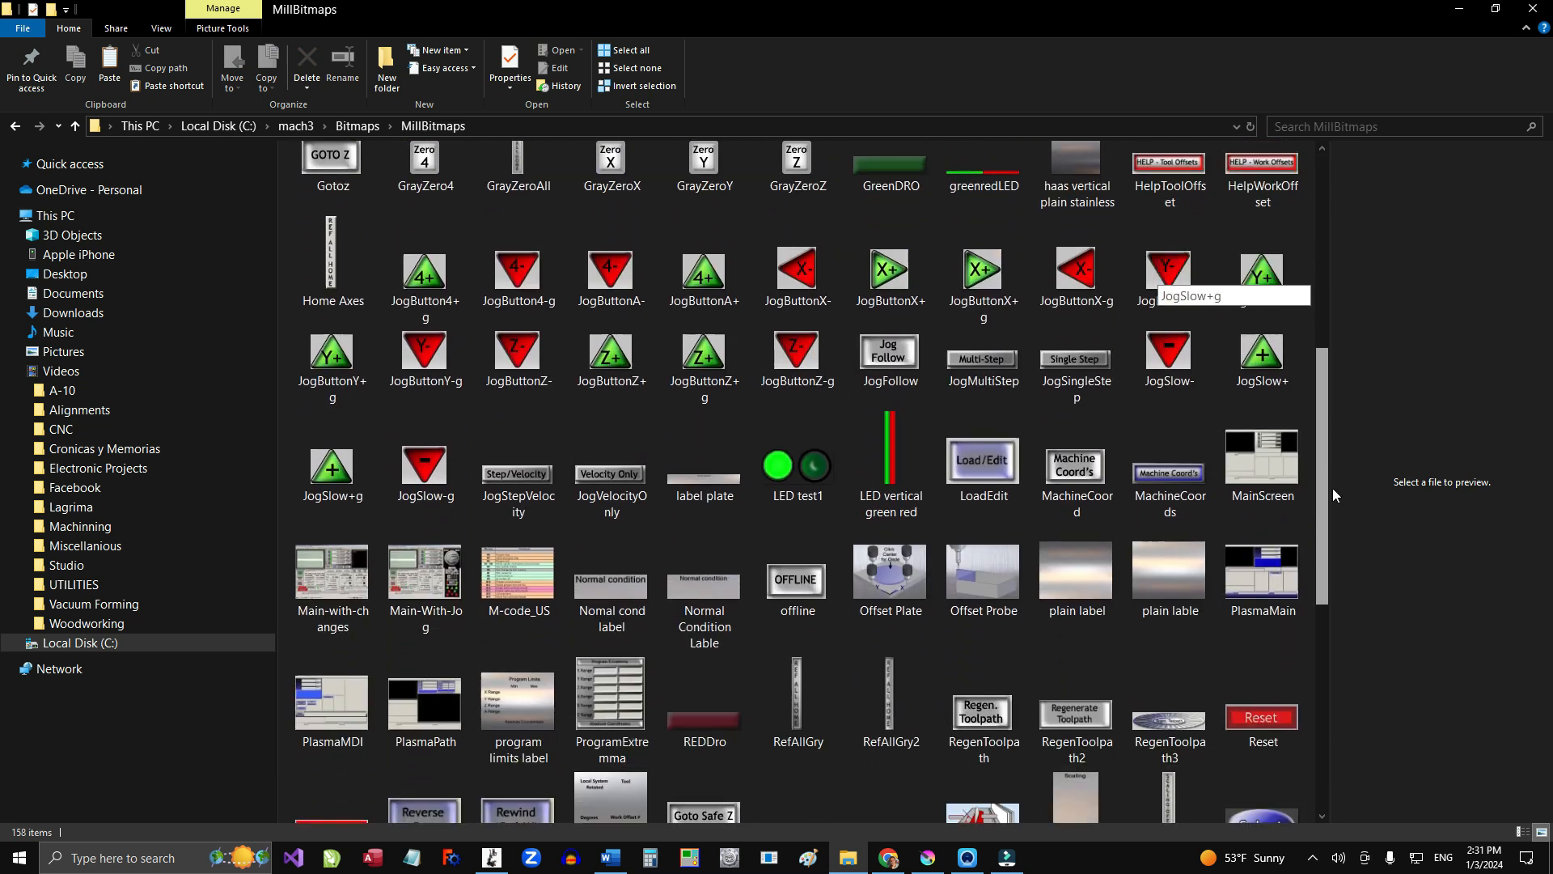
scroll("down", 3)
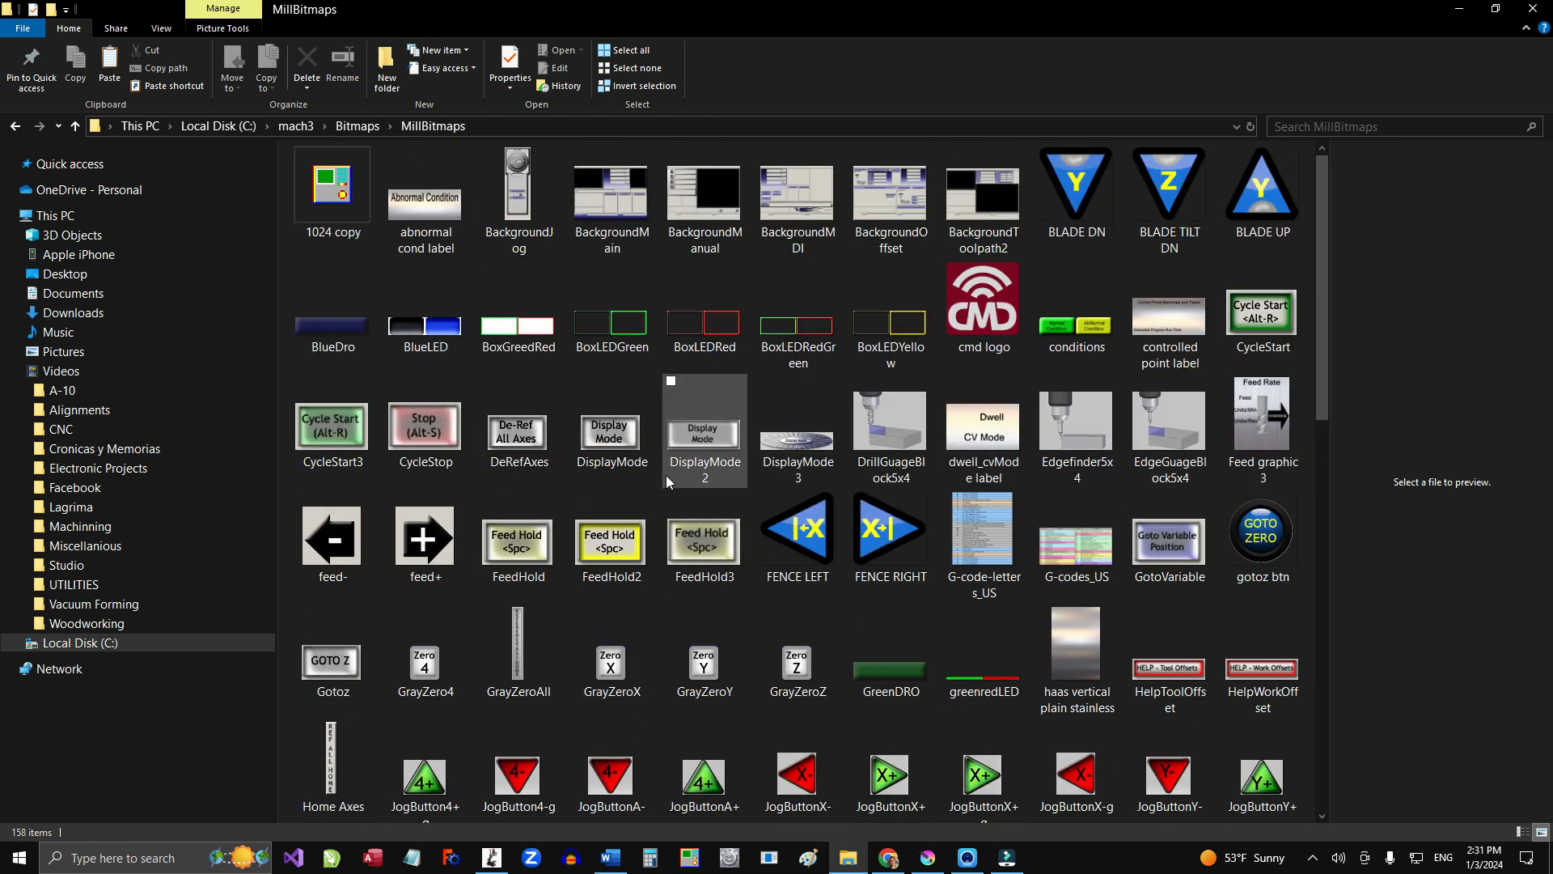
Step: Scroll through the remaining MillBitmaps thumbnails to the end of the folder
scroll("down", 3)
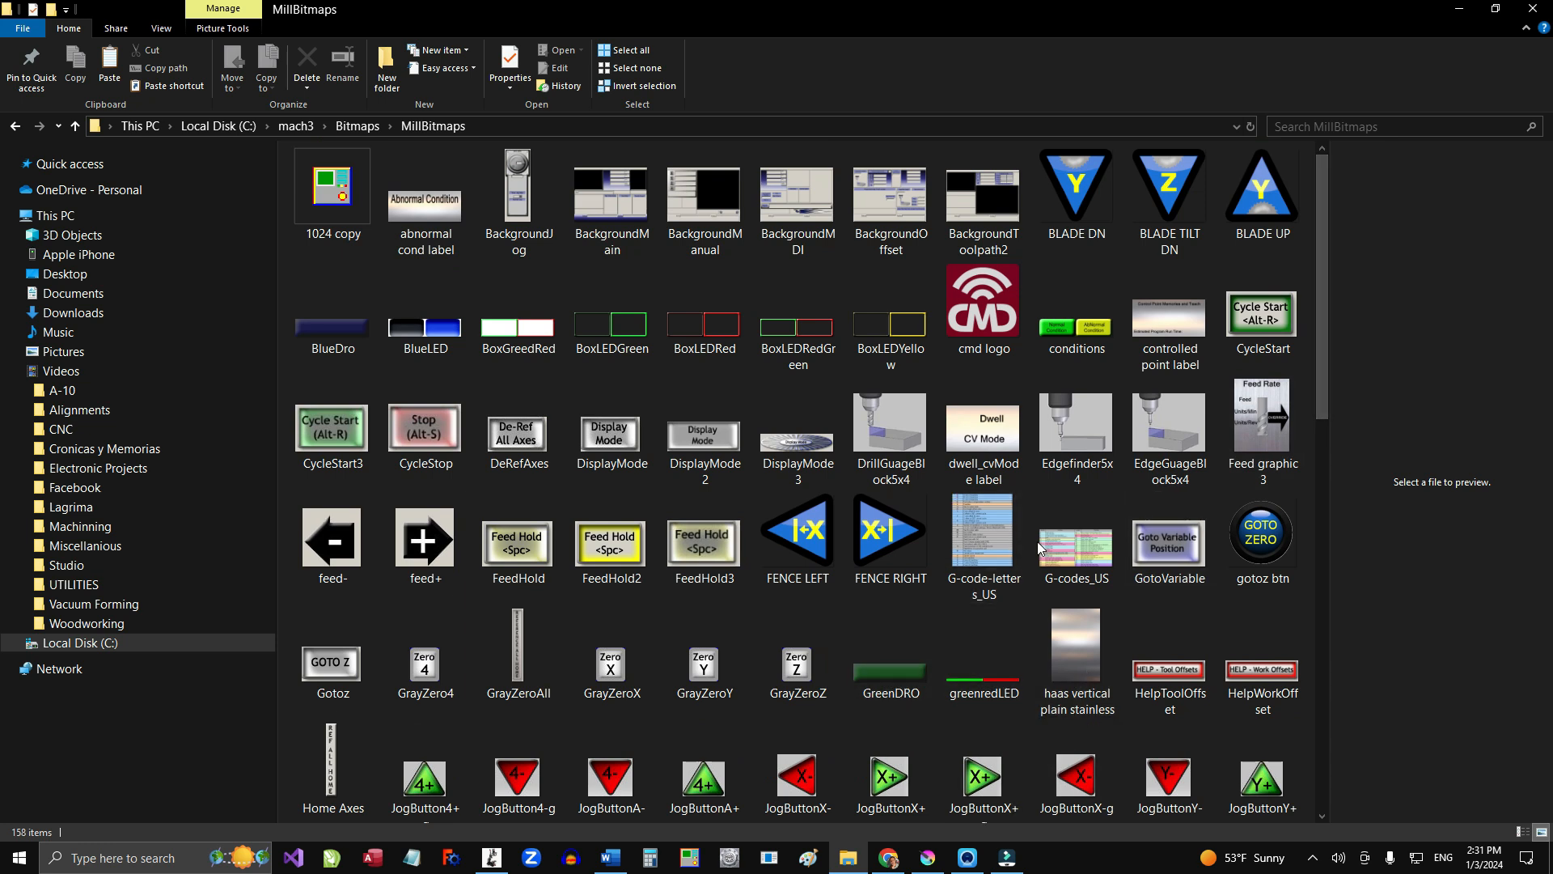
left_click(1262, 421)
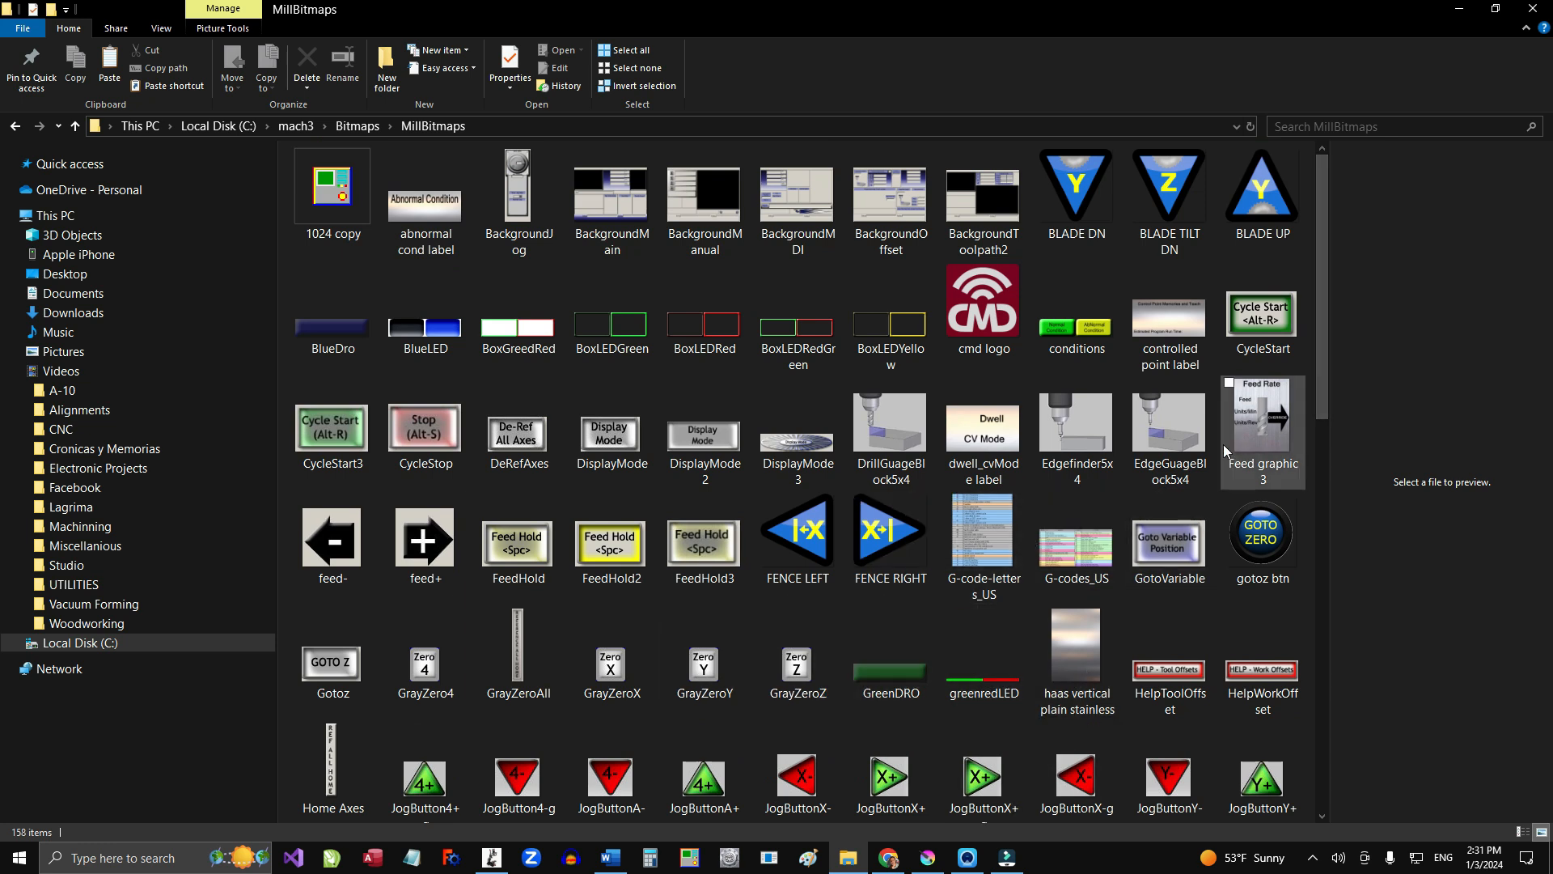
scroll("down", 3)
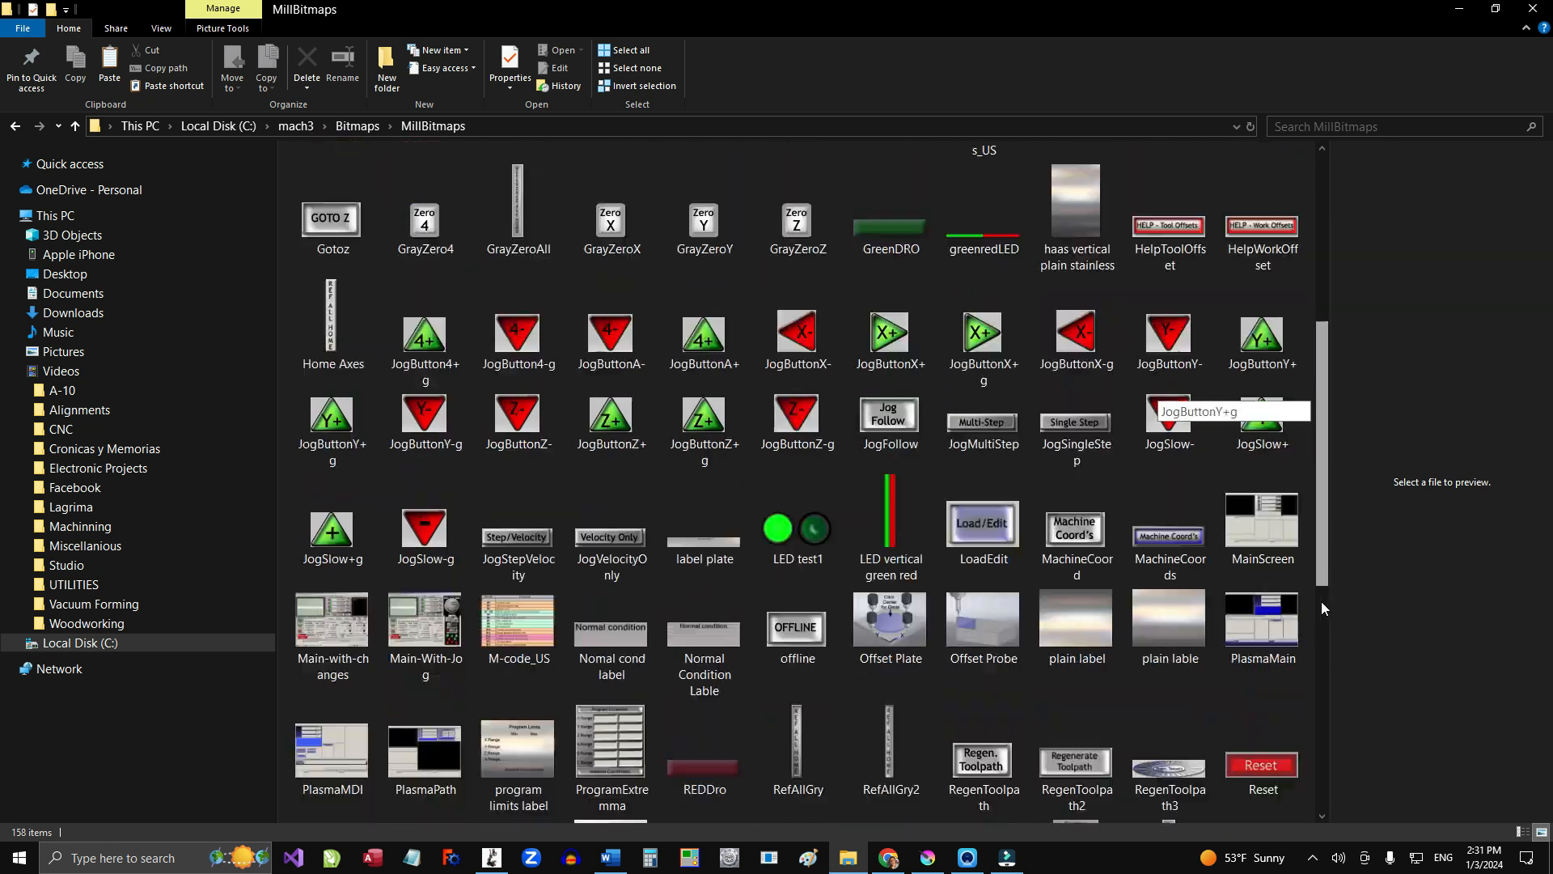
scroll("down", 3)
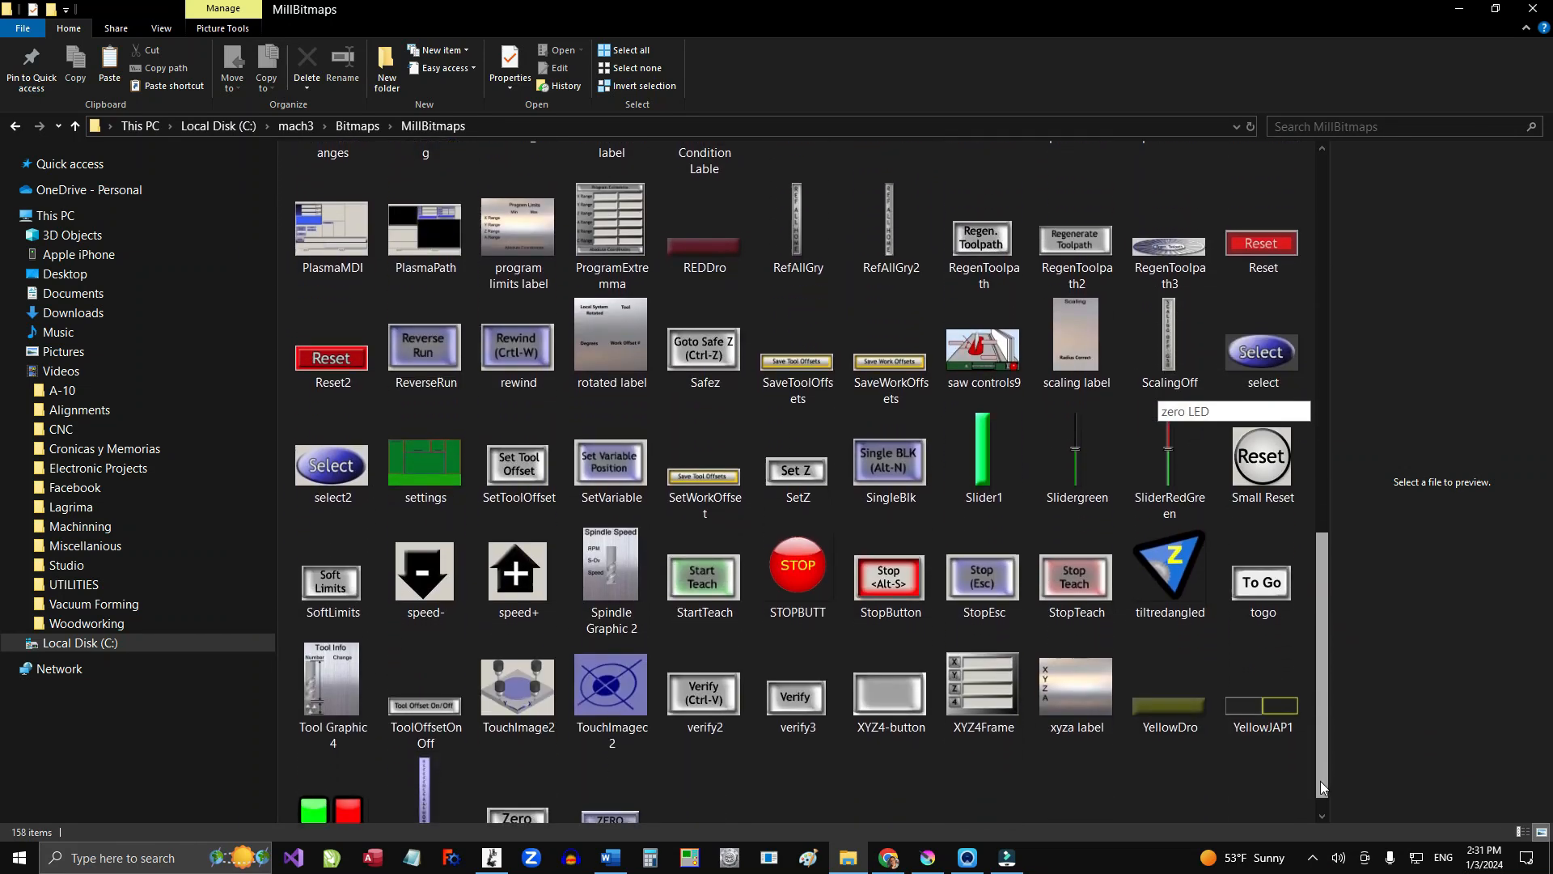
scroll("down", 3)
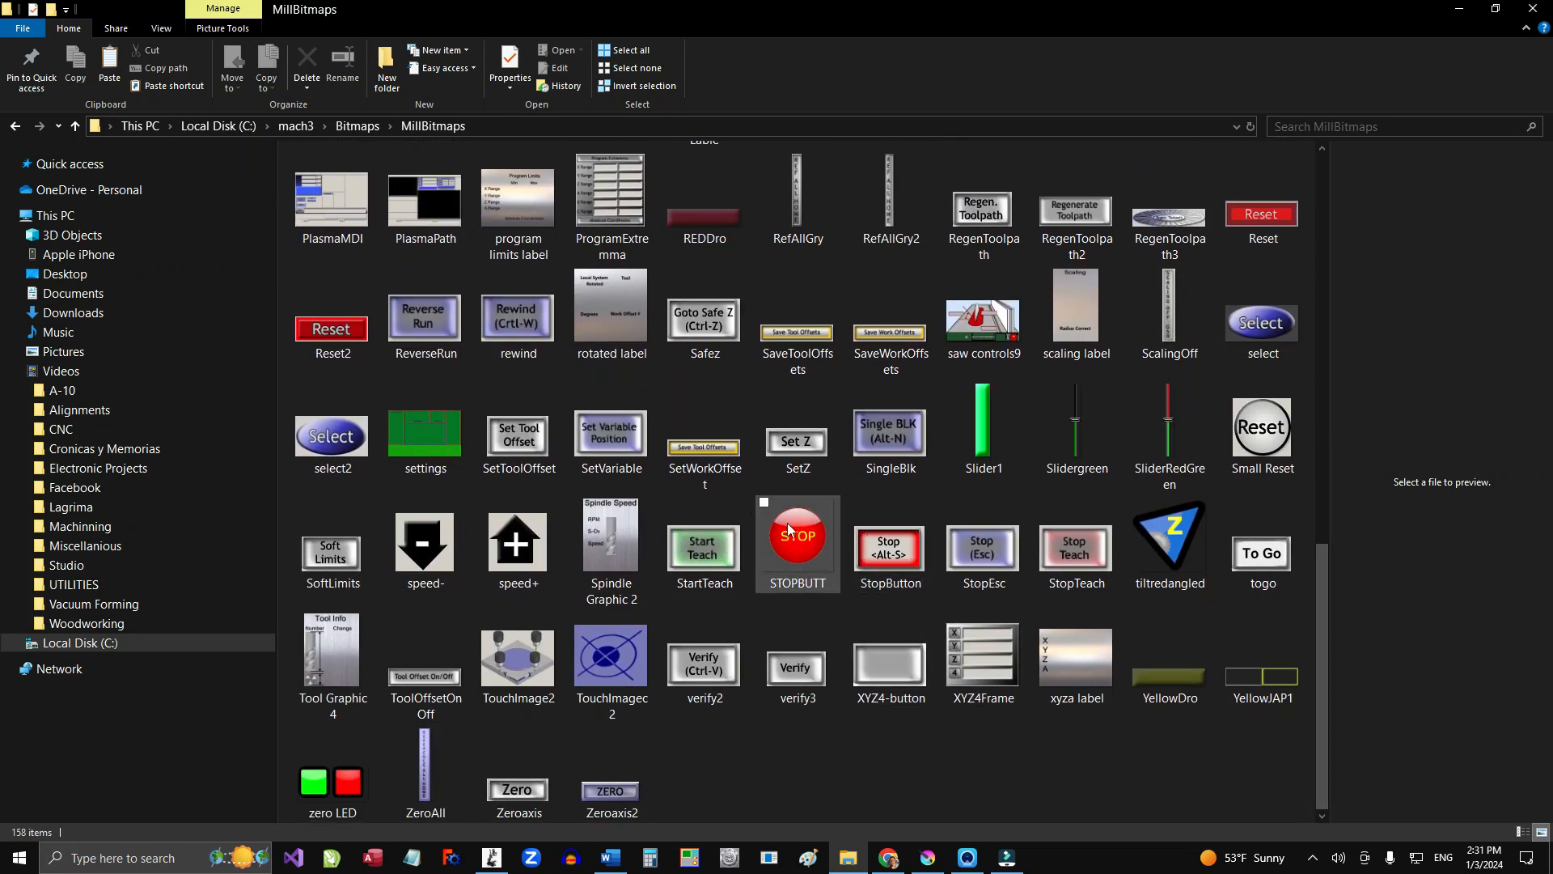
mouse_move(938, 576)
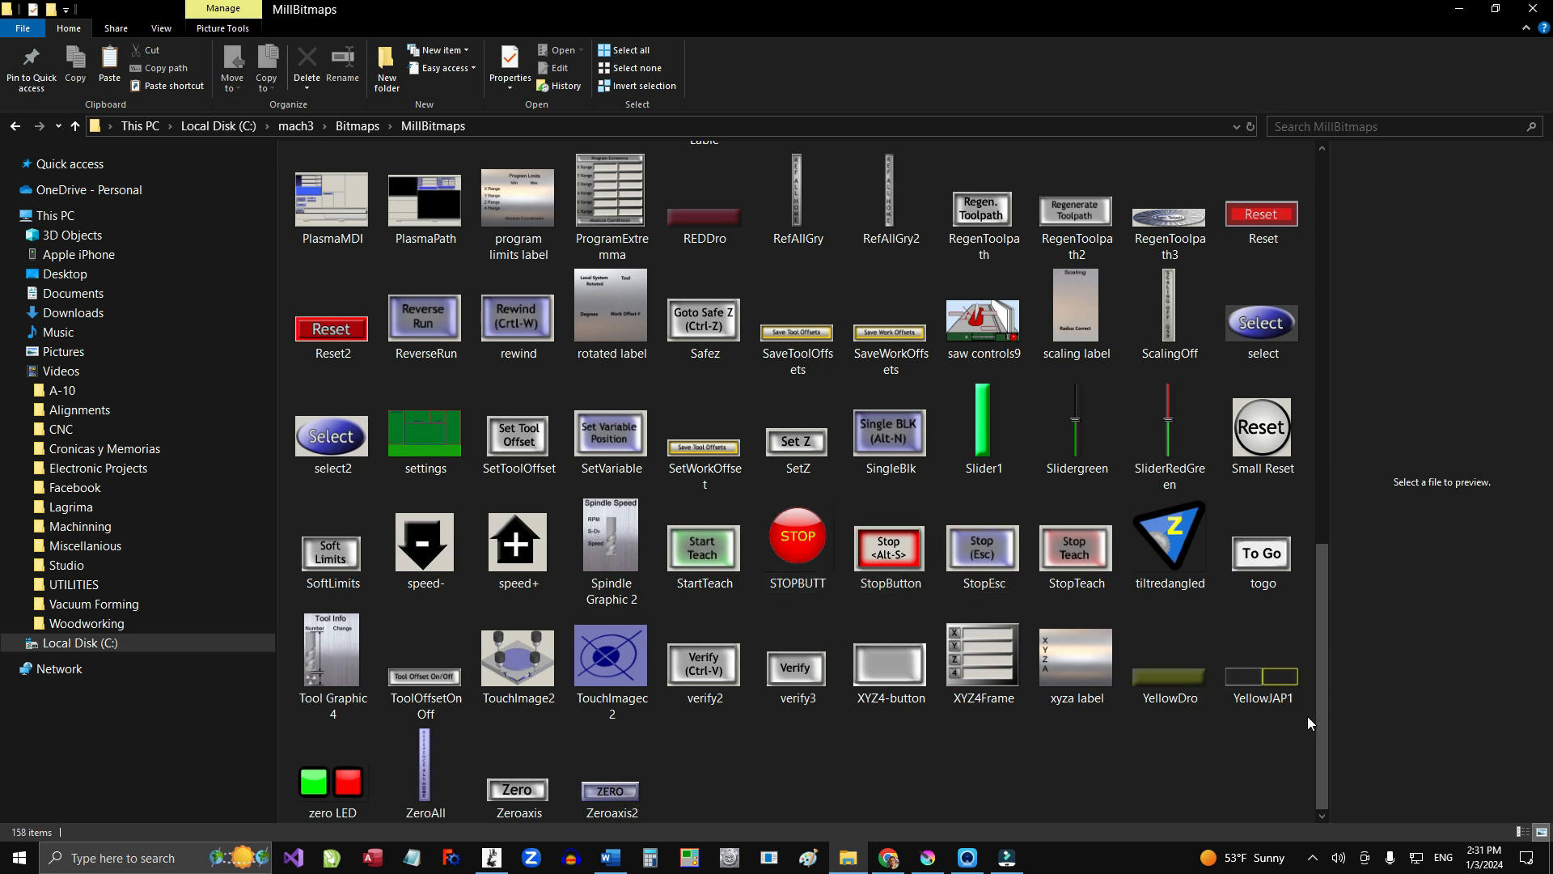
mouse_move(1345, 158)
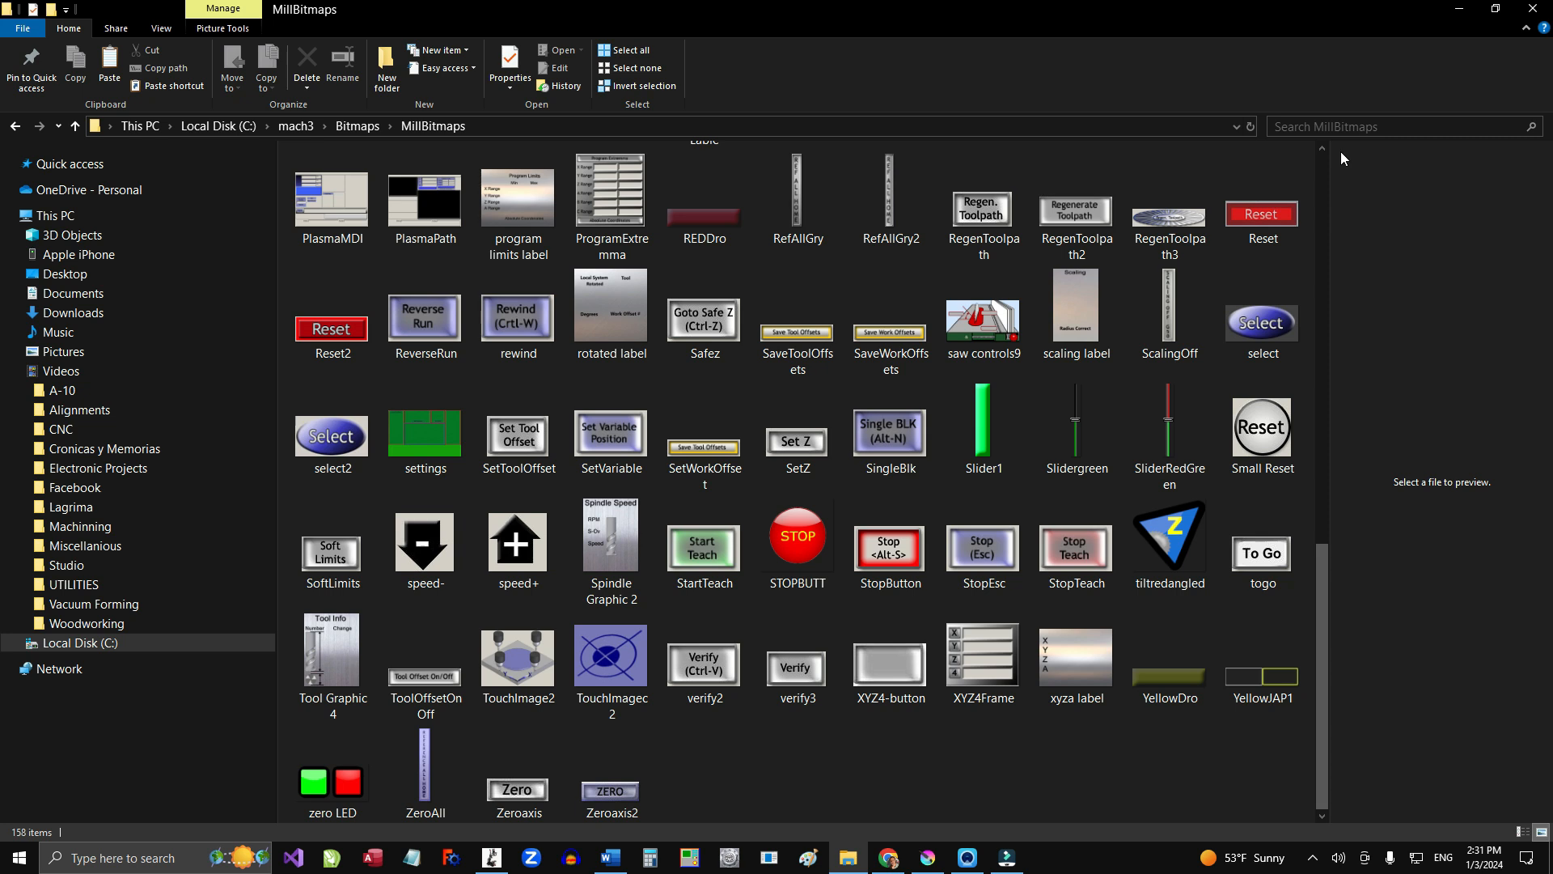